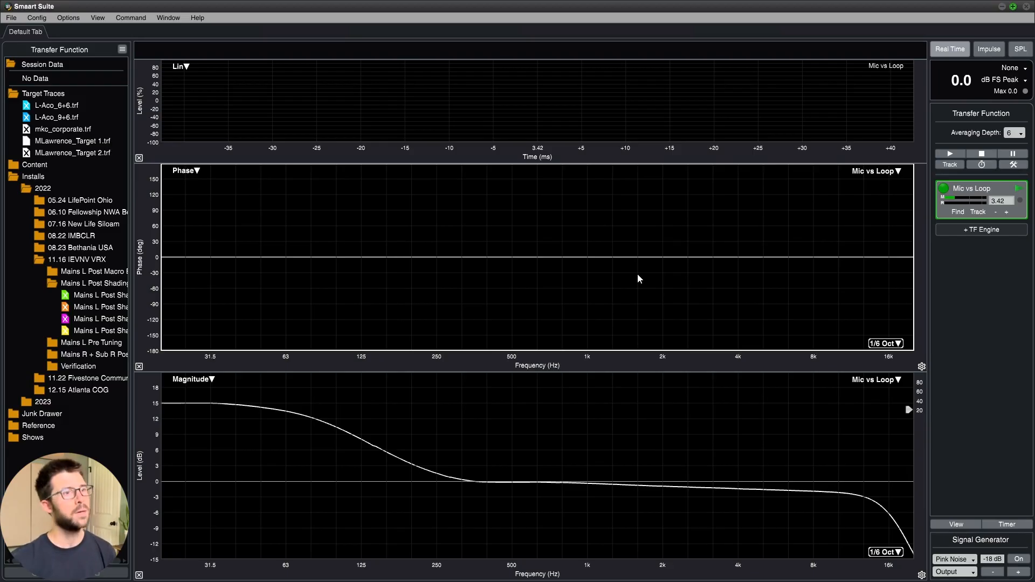
- Load MLawrence_Target 1.trf from Target Traces, replacing Mic vs Loop in the graphs
left_click(69, 140)
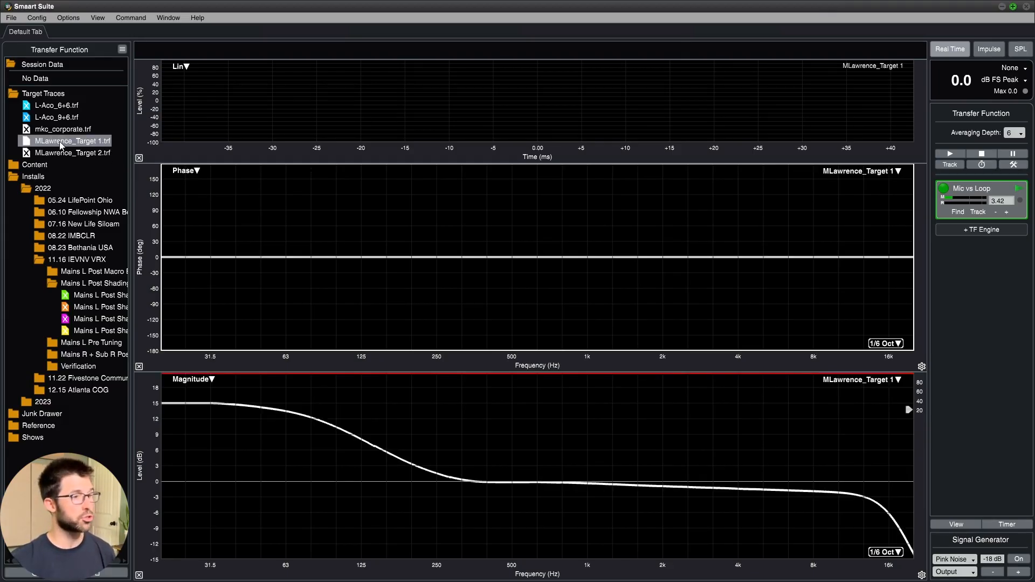
mouse_move(592, 453)
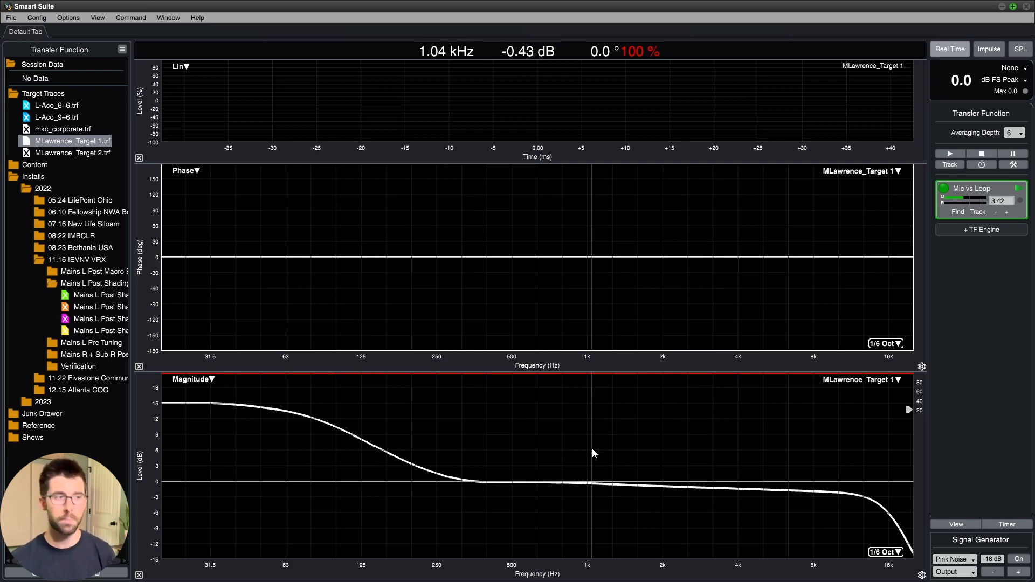
mouse_move(169, 422)
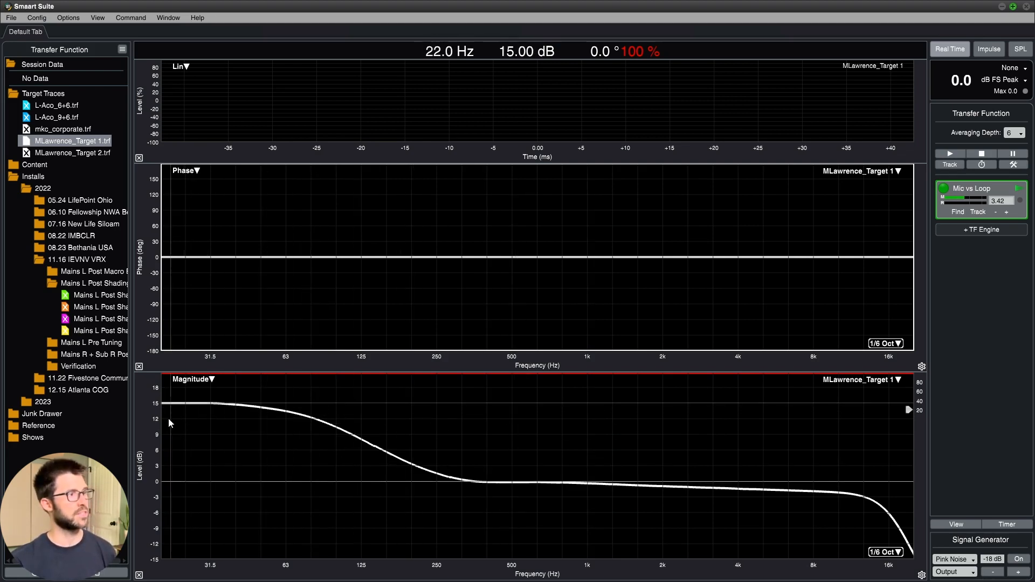
mouse_move(360, 429)
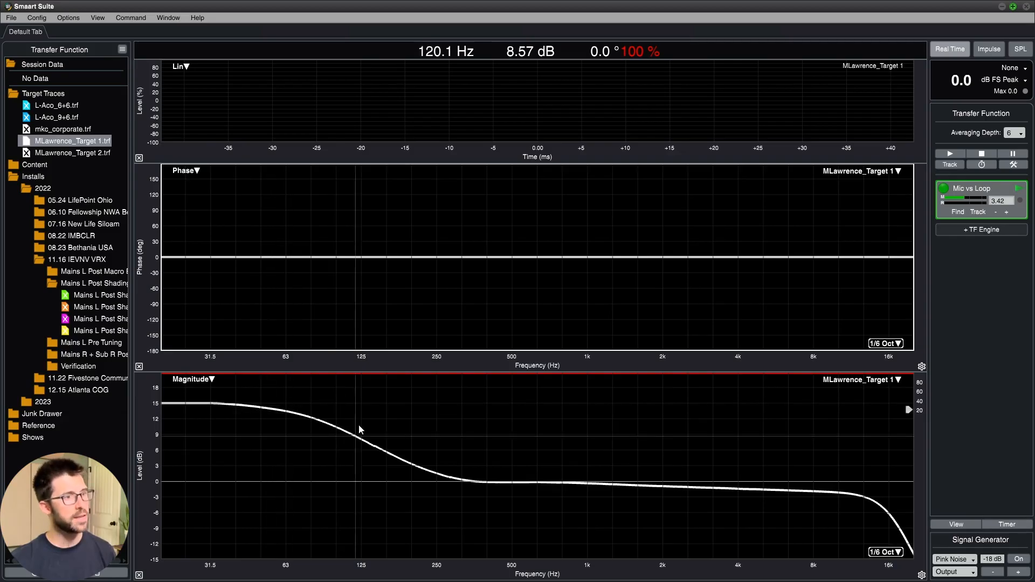
mouse_move(470, 479)
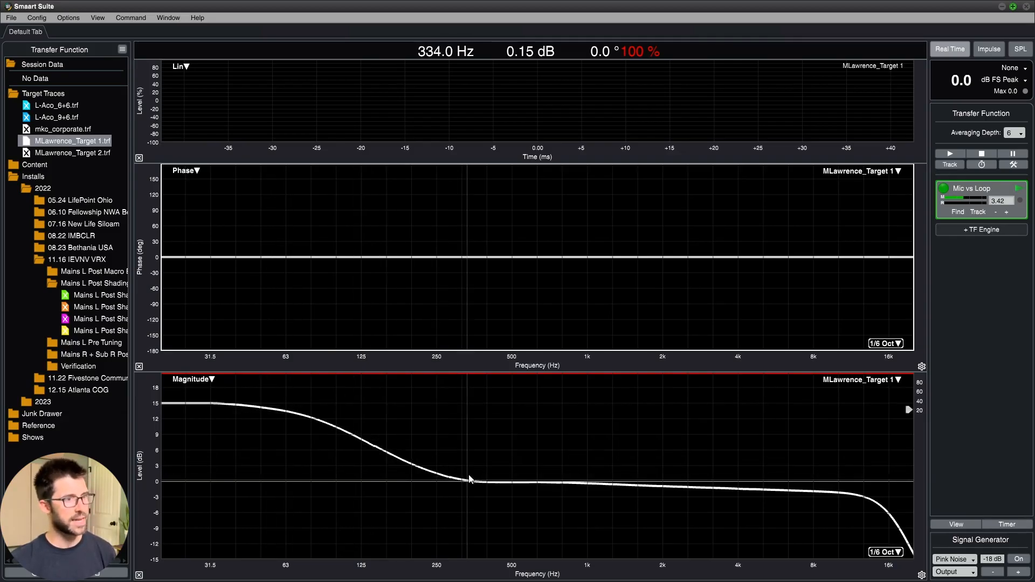
mouse_move(521, 476)
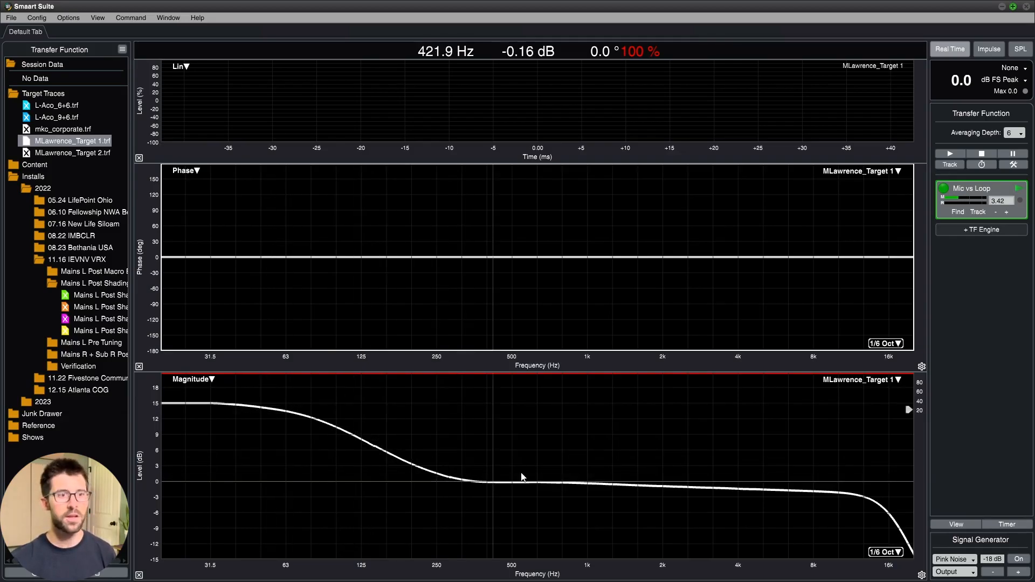
mouse_move(823, 475)
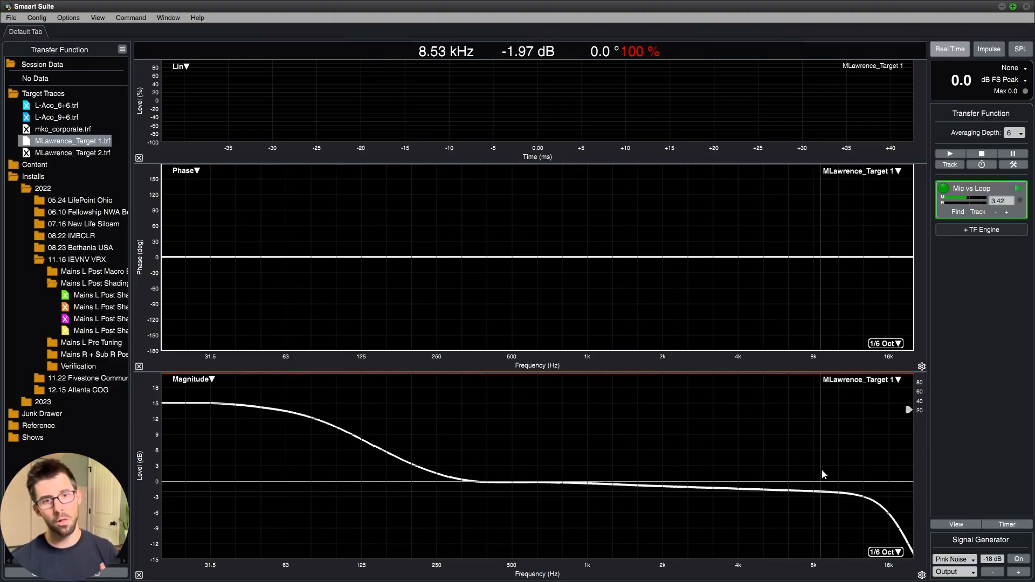
mouse_move(896, 491)
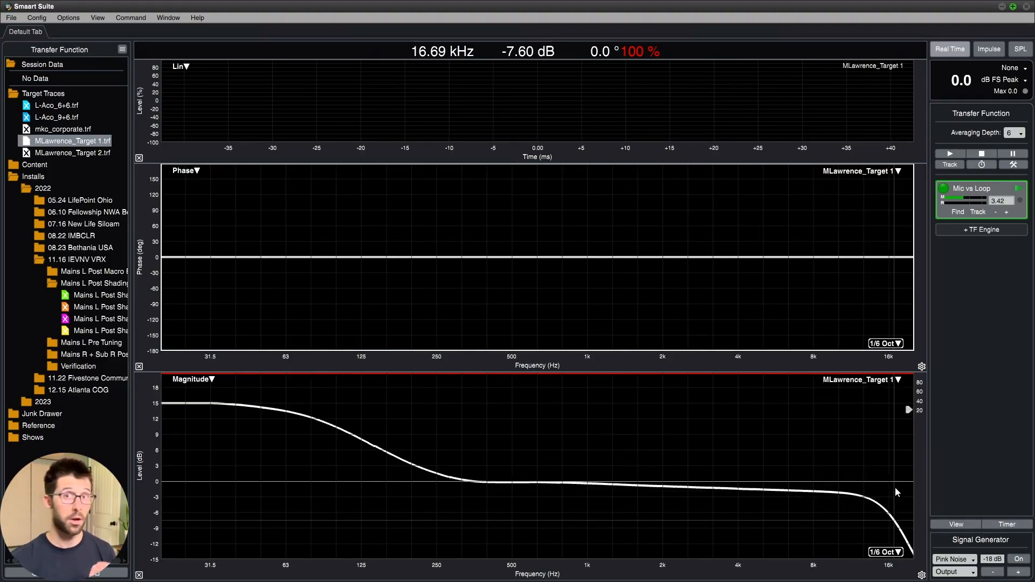
mouse_move(859, 487)
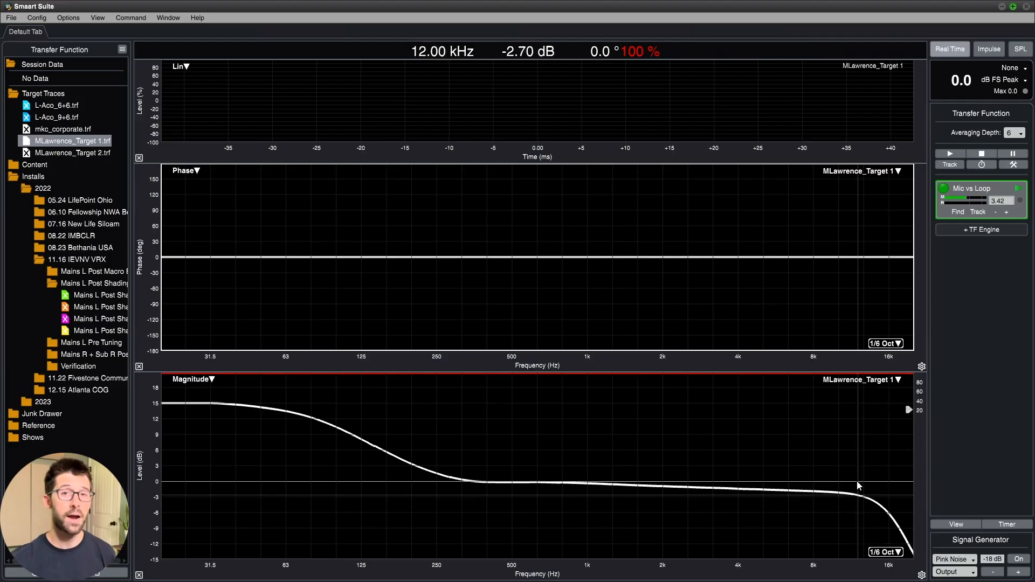
mouse_move(817, 469)
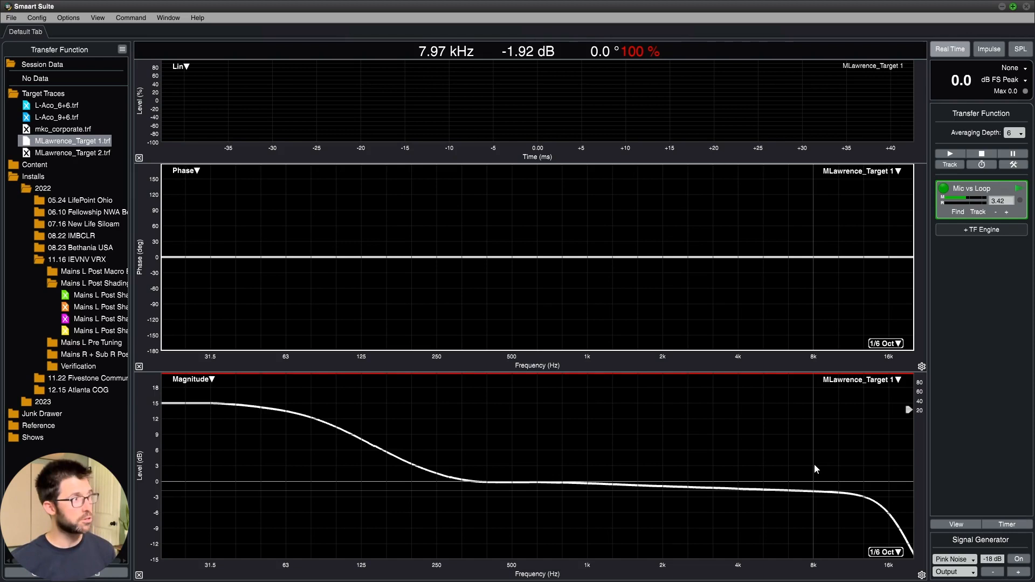
mouse_move(60, 316)
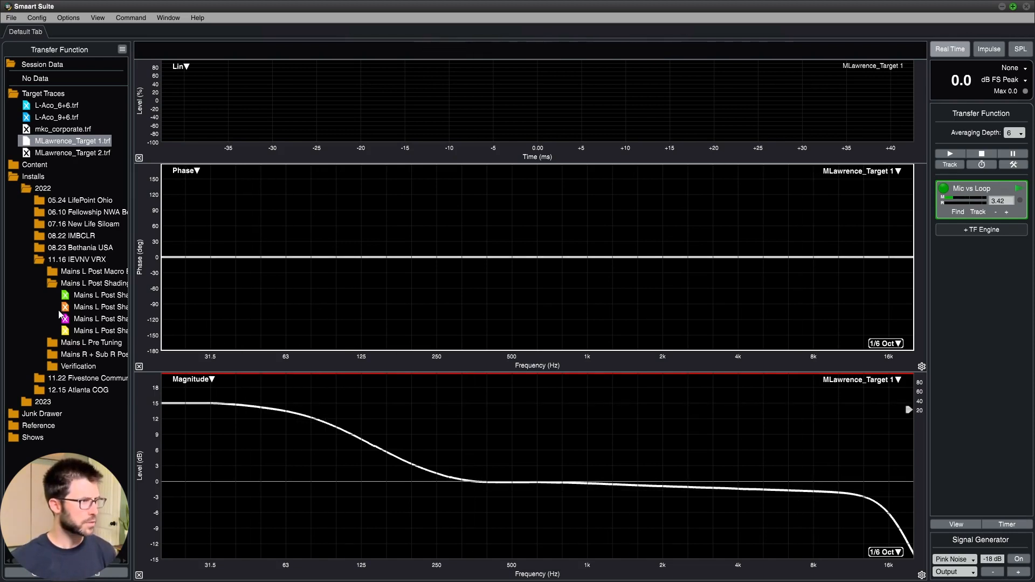
- Overlay Mains L Post Shading C, D and B on the target, then leave only D visible
left_click(99, 319)
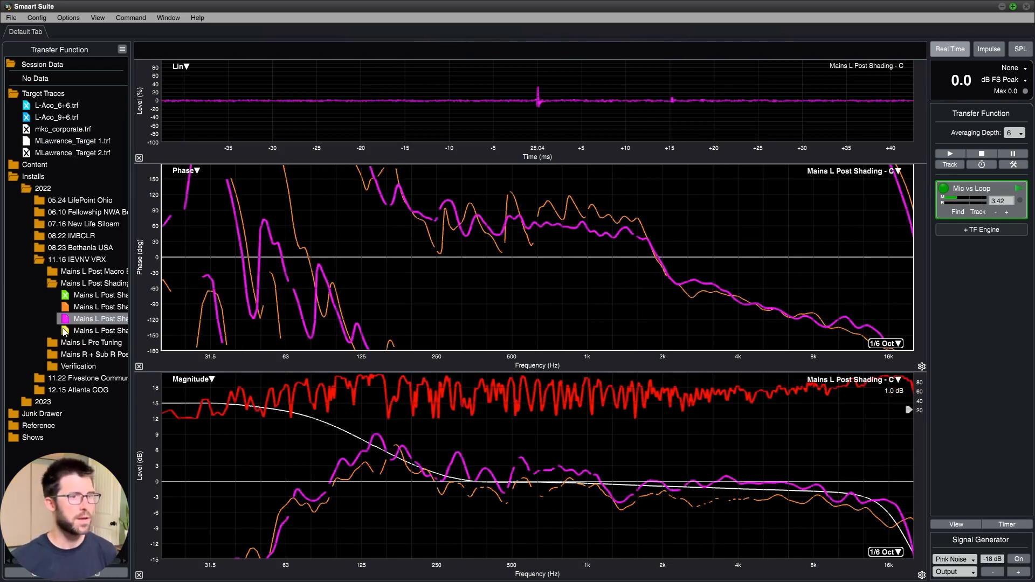
left_click(99, 330)
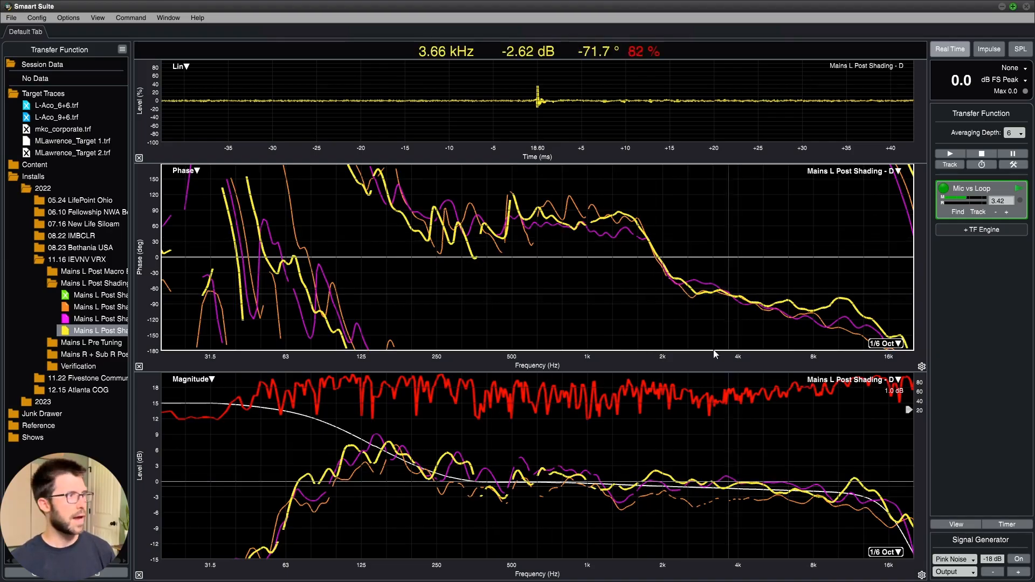
left_click(96, 307)
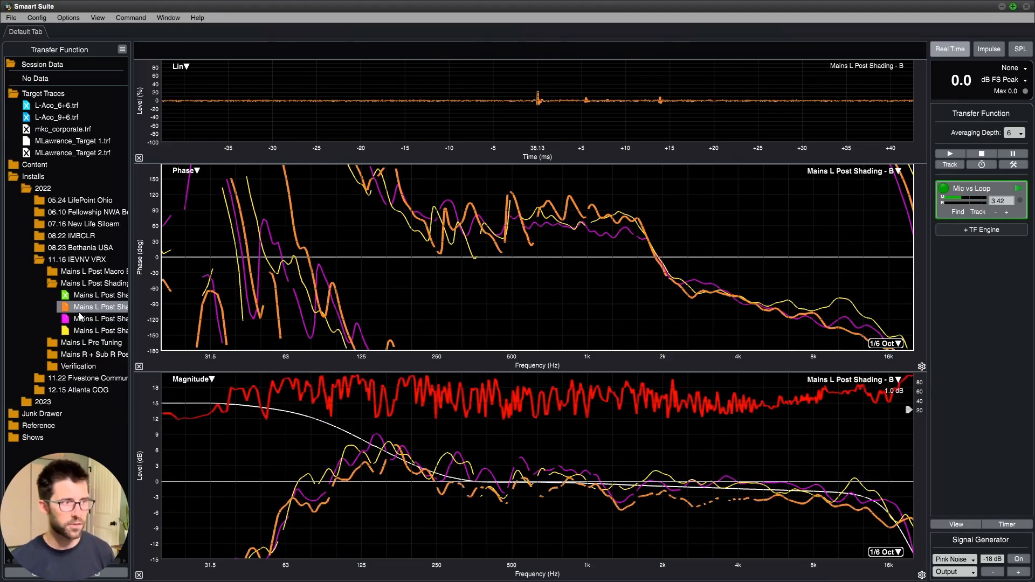
mouse_move(664, 503)
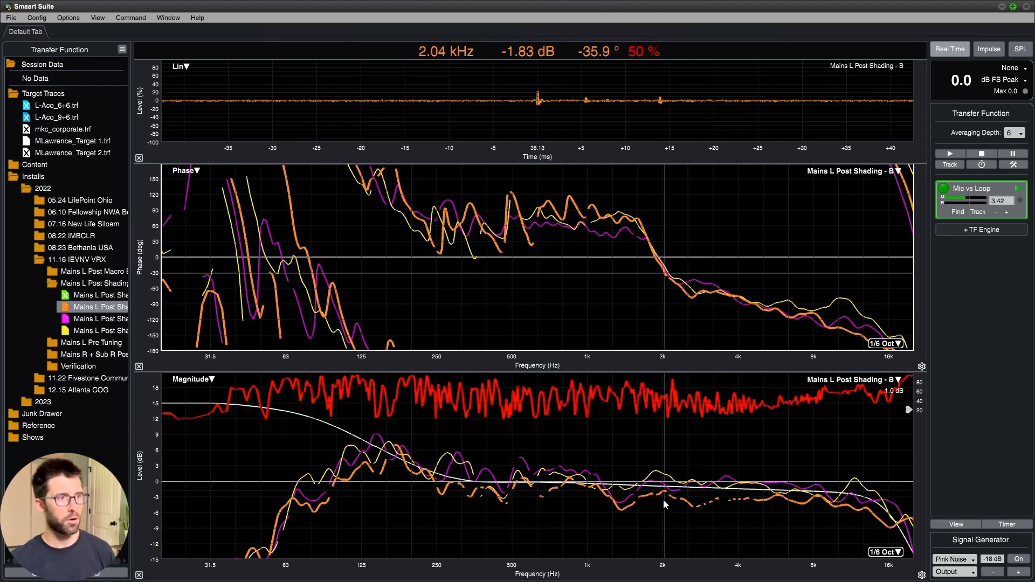
mouse_move(793, 481)
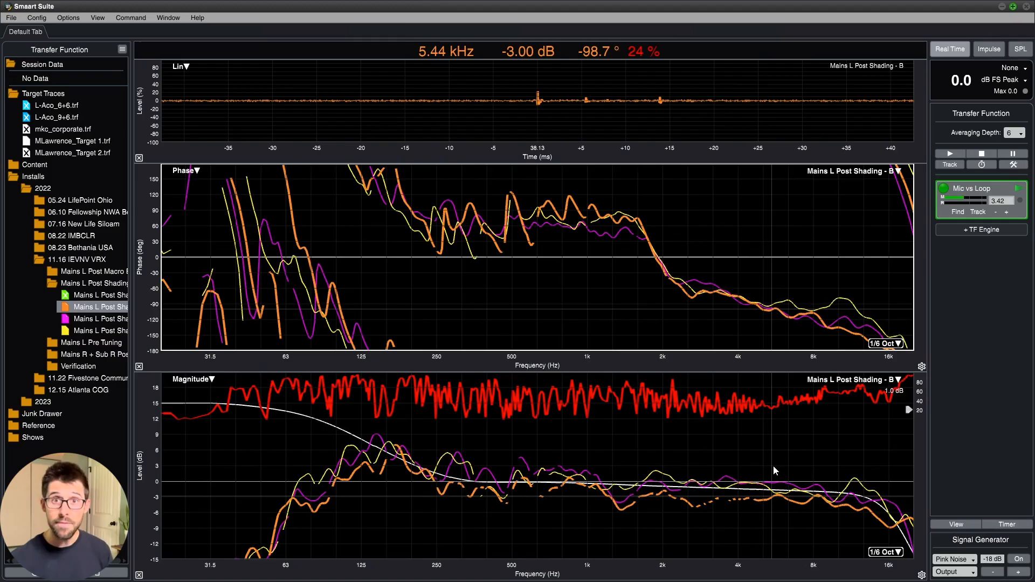
mouse_move(767, 454)
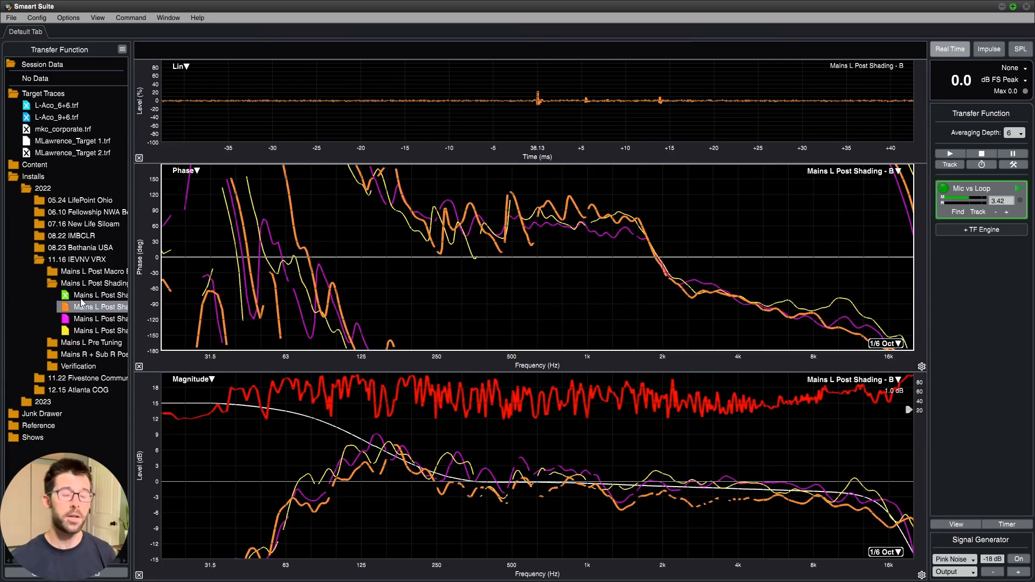
mouse_move(95, 341)
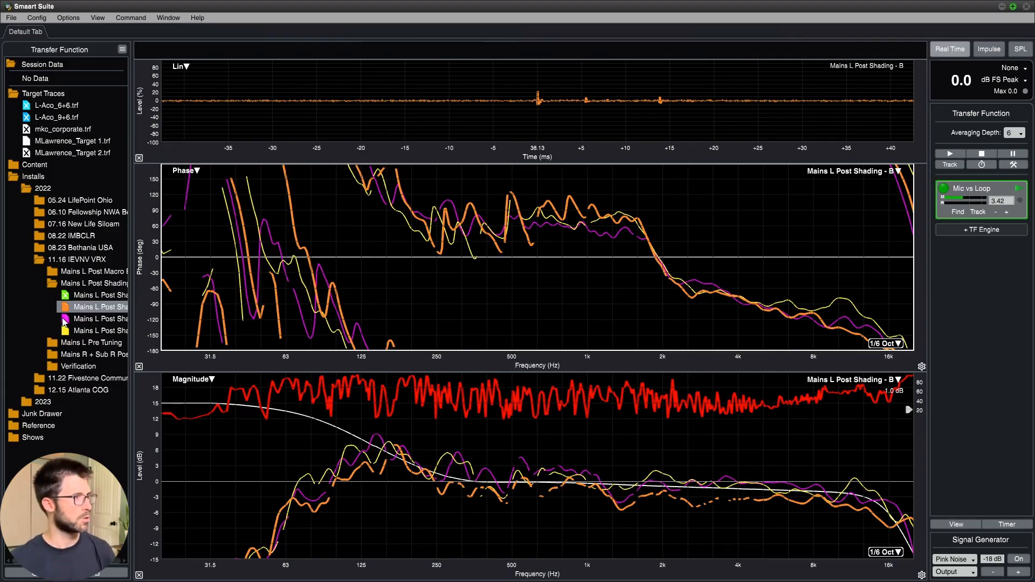
left_click(96, 319)
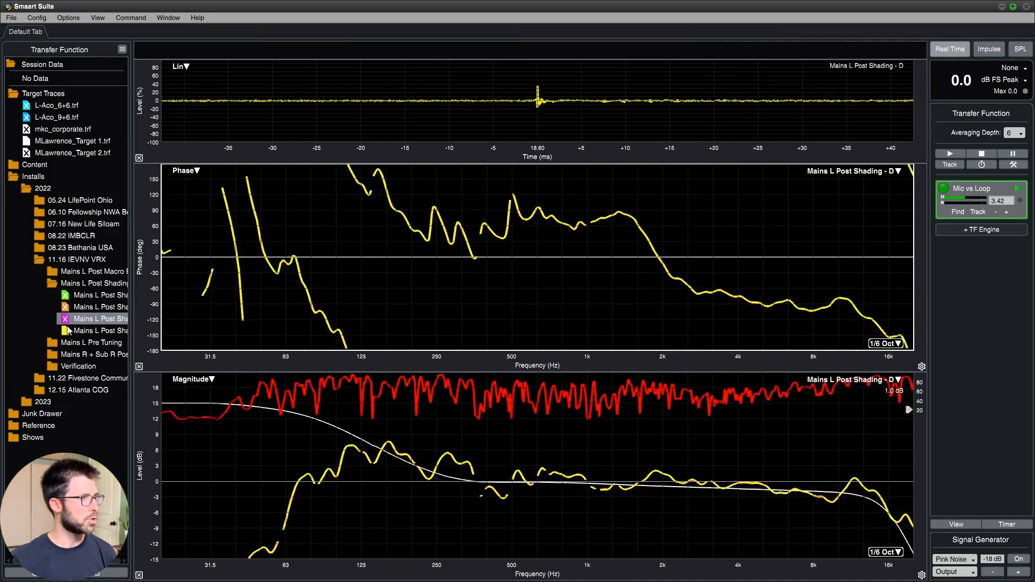
left_click(90, 341)
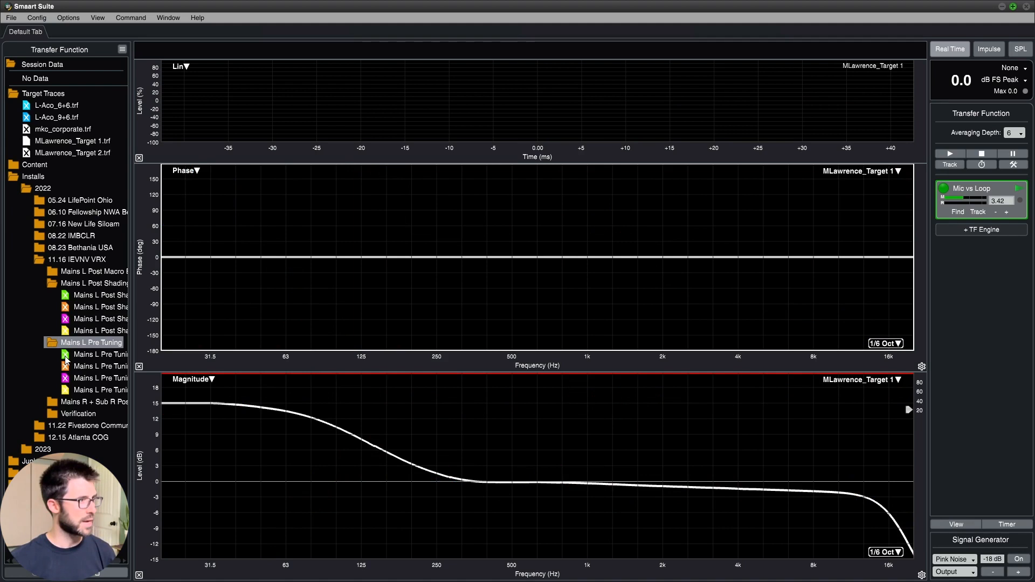
left_click(100, 389)
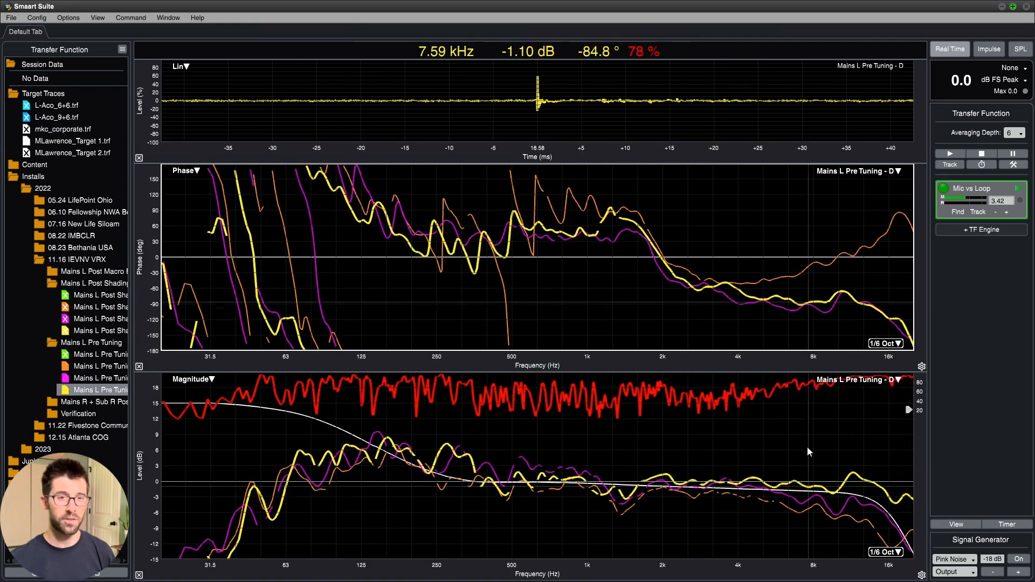
mouse_move(498, 436)
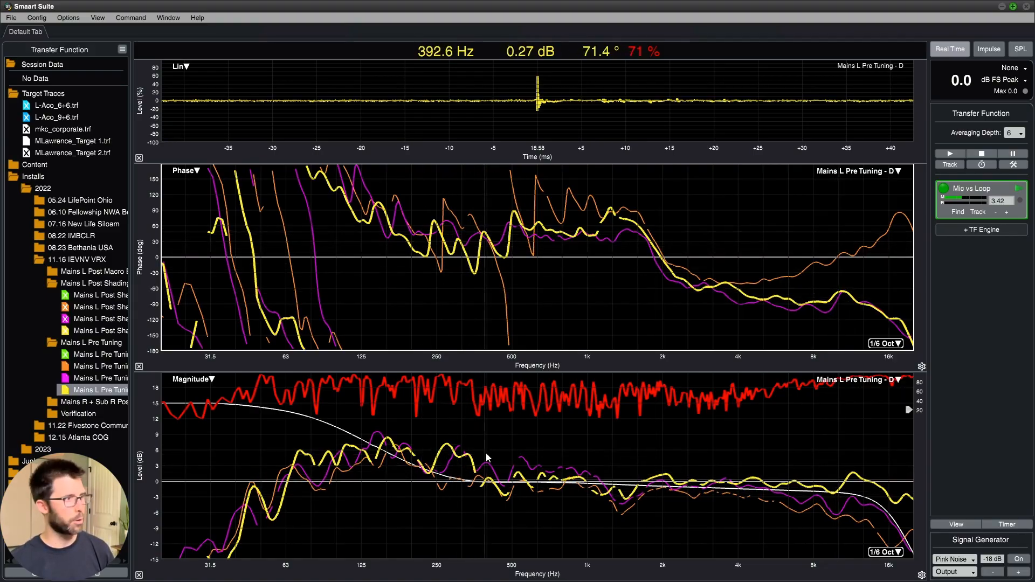
mouse_move(781, 475)
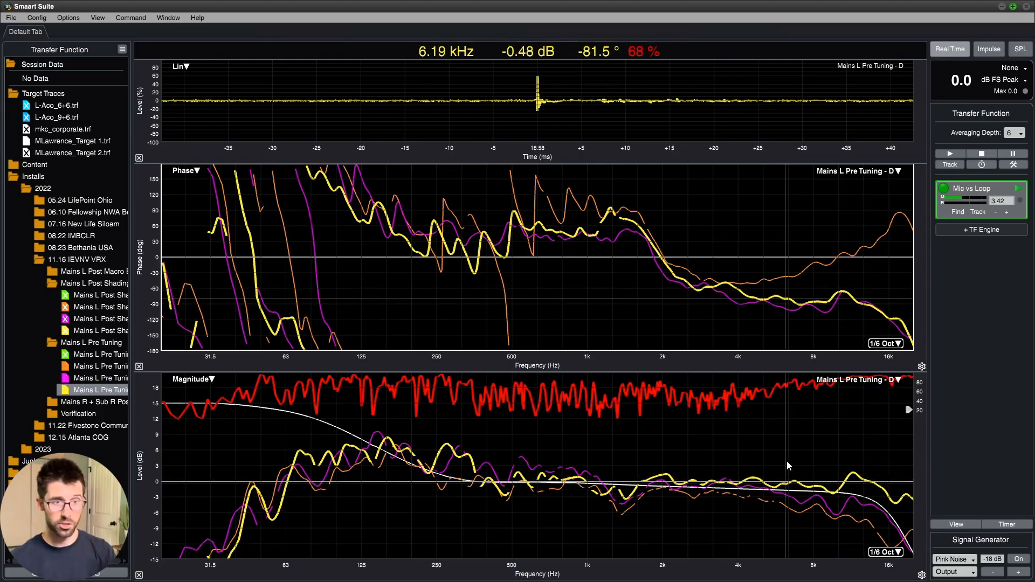
mouse_move(462, 477)
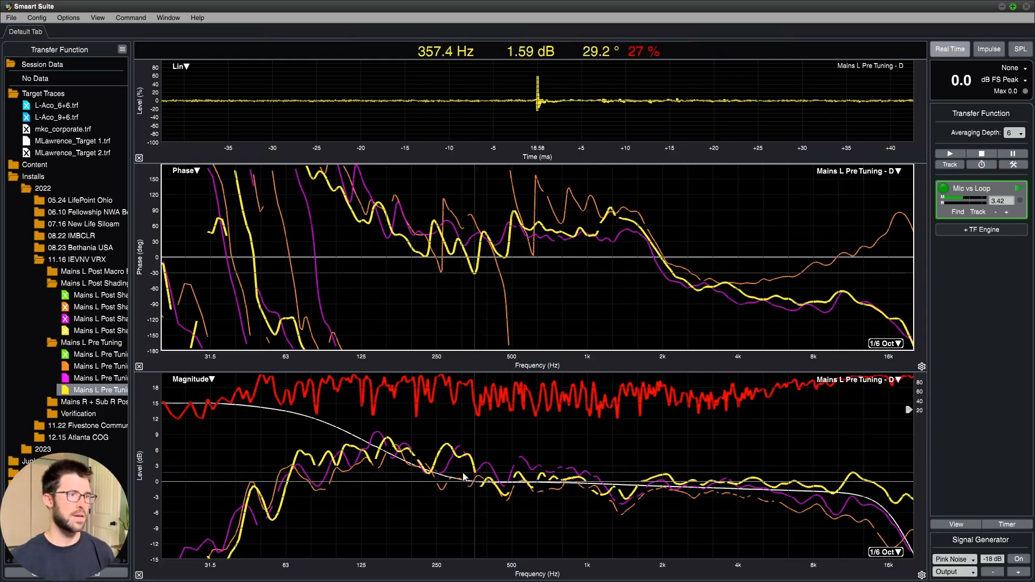
mouse_move(285, 484)
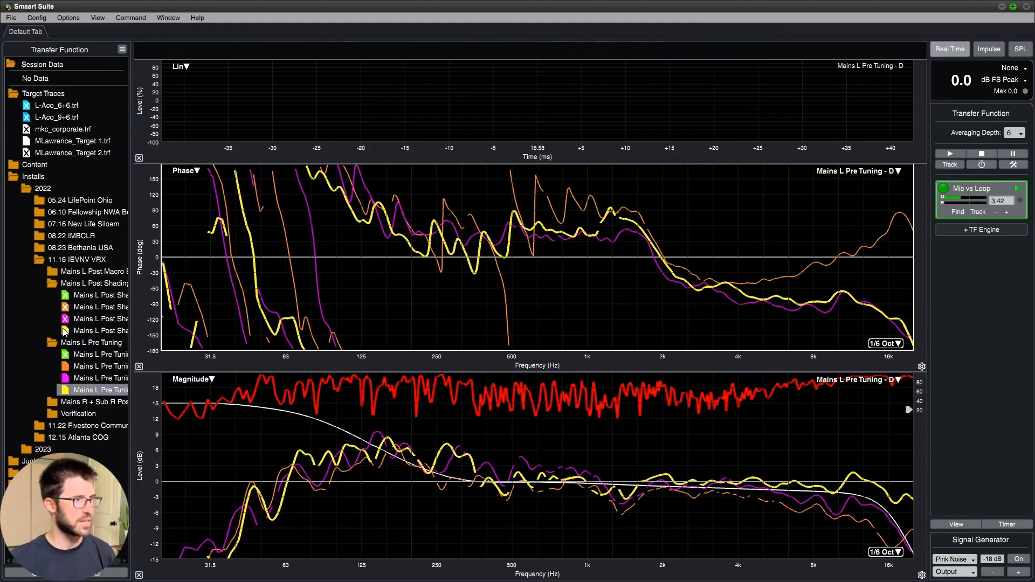
left_click(99, 330)
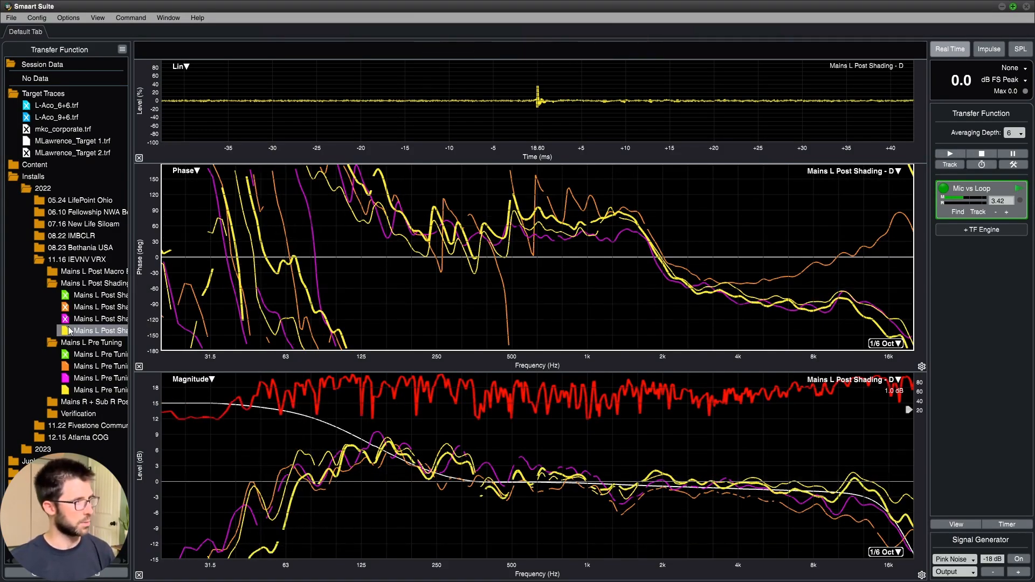
left_click(98, 330)
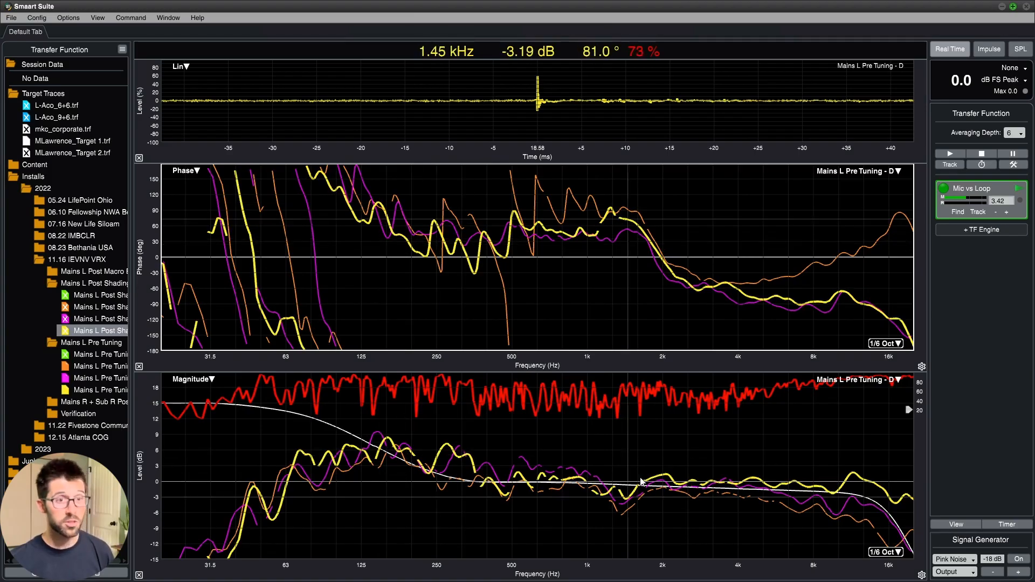
mouse_move(746, 503)
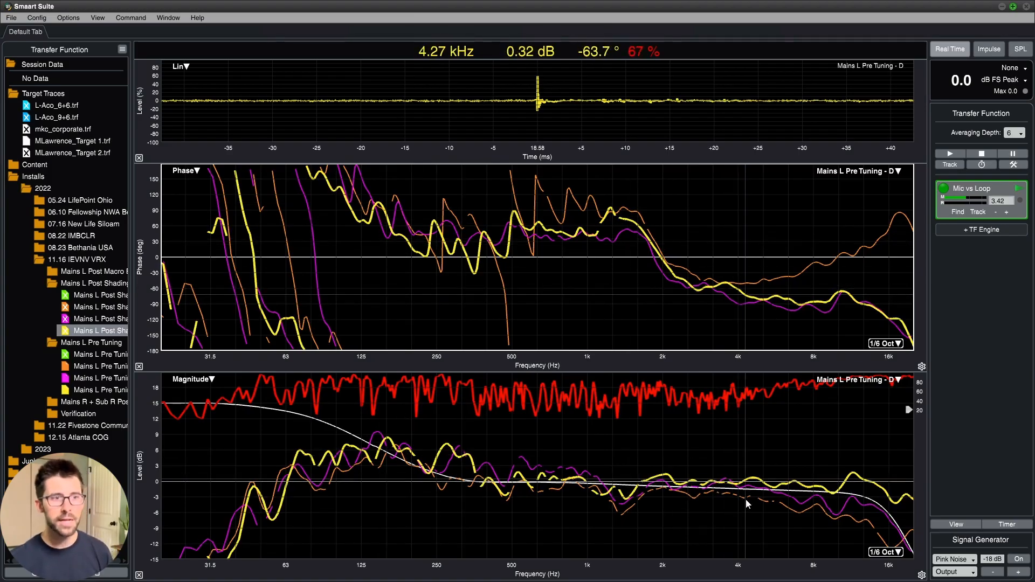
mouse_move(757, 489)
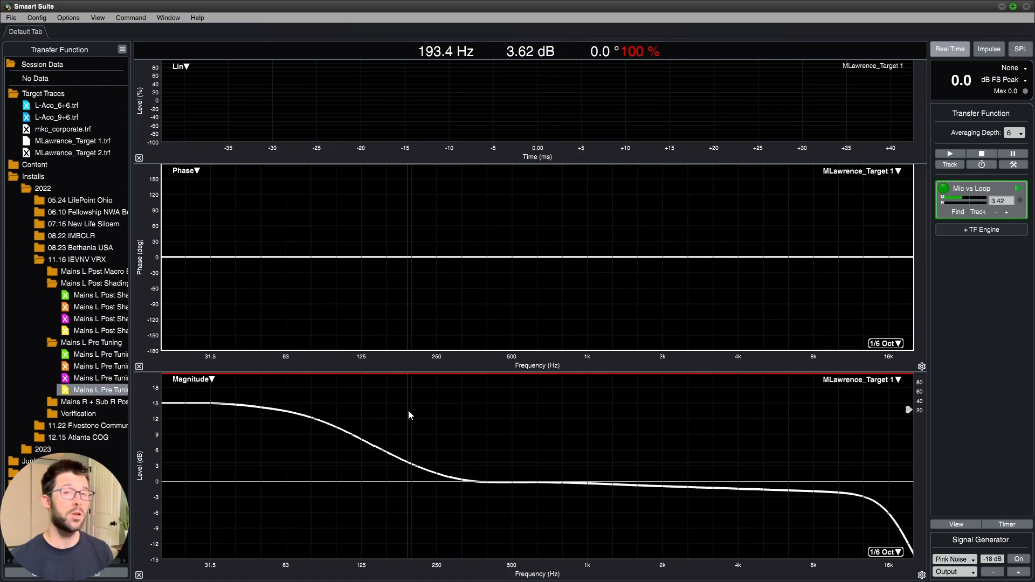
mouse_move(369, 436)
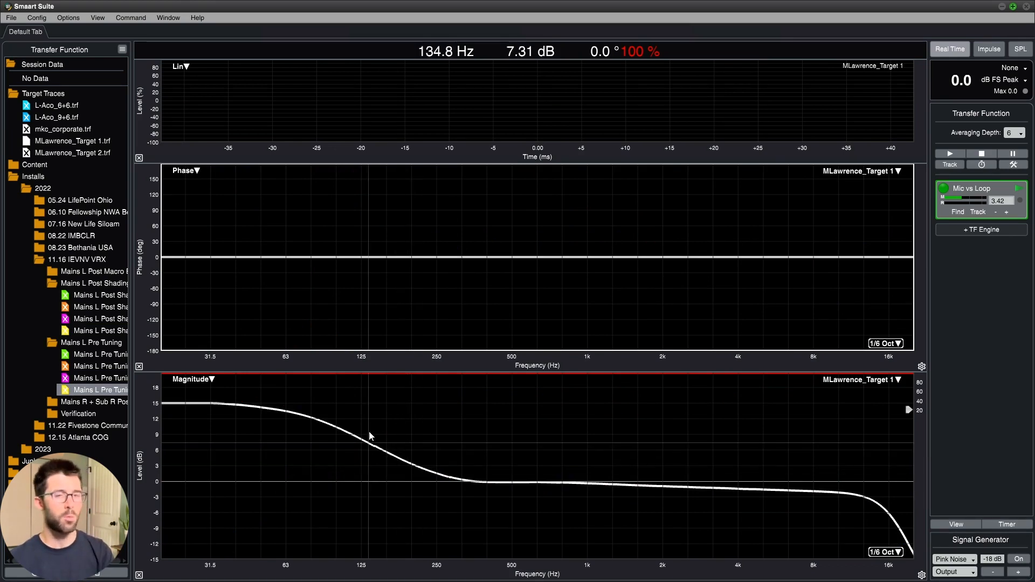
mouse_move(435, 472)
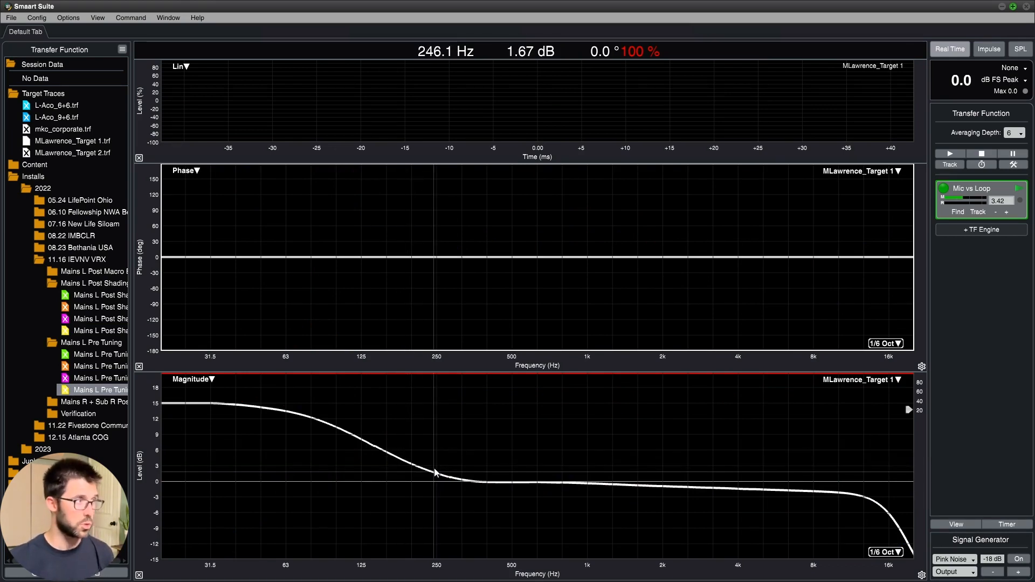
left_click(99, 307)
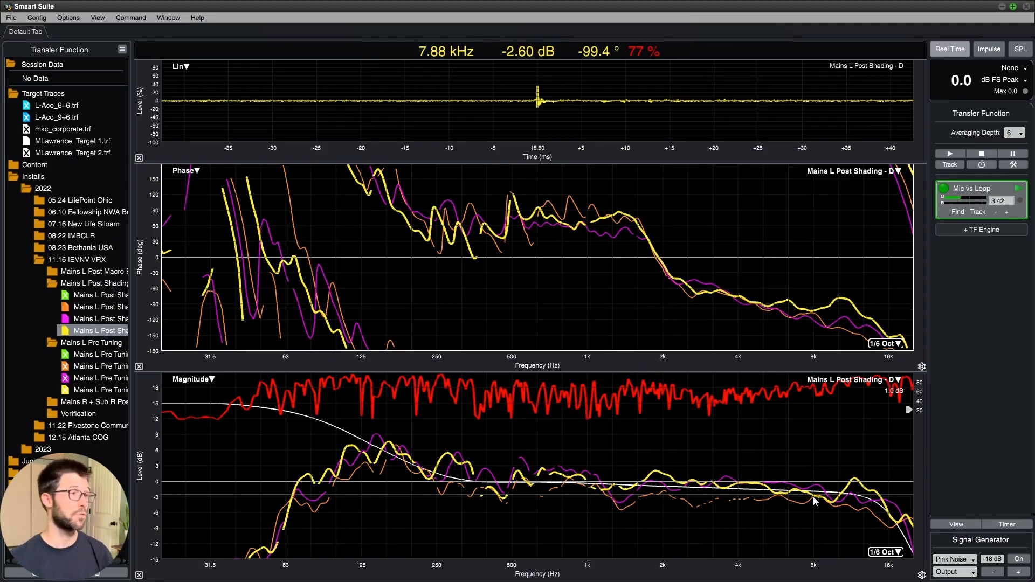
left_click(64, 296)
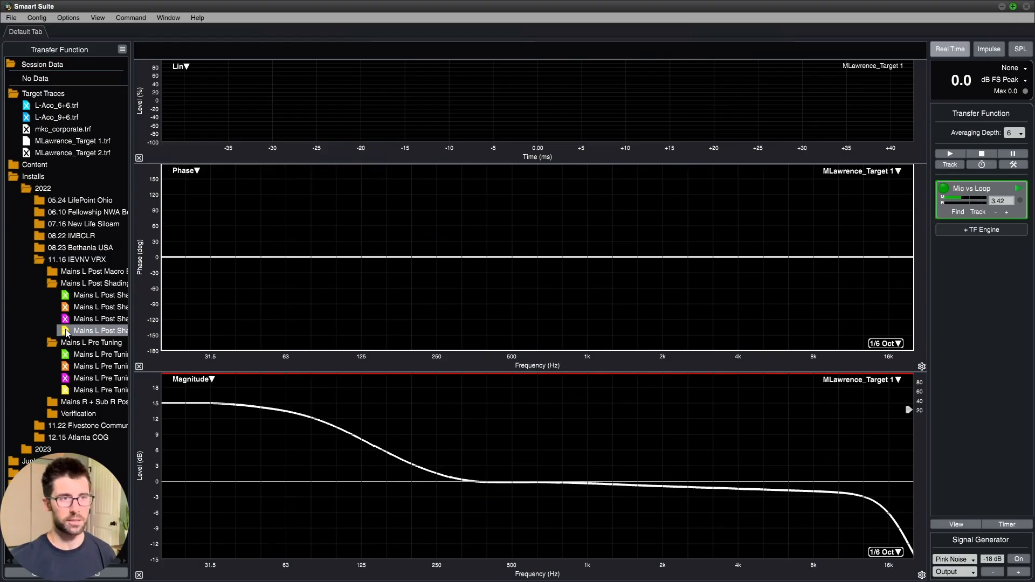
mouse_move(719, 417)
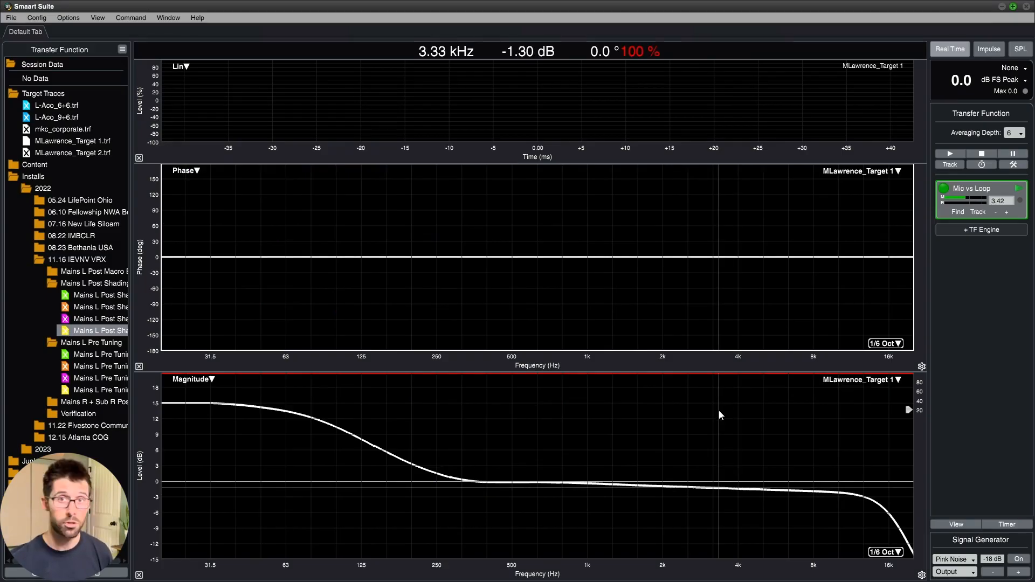
mouse_move(706, 413)
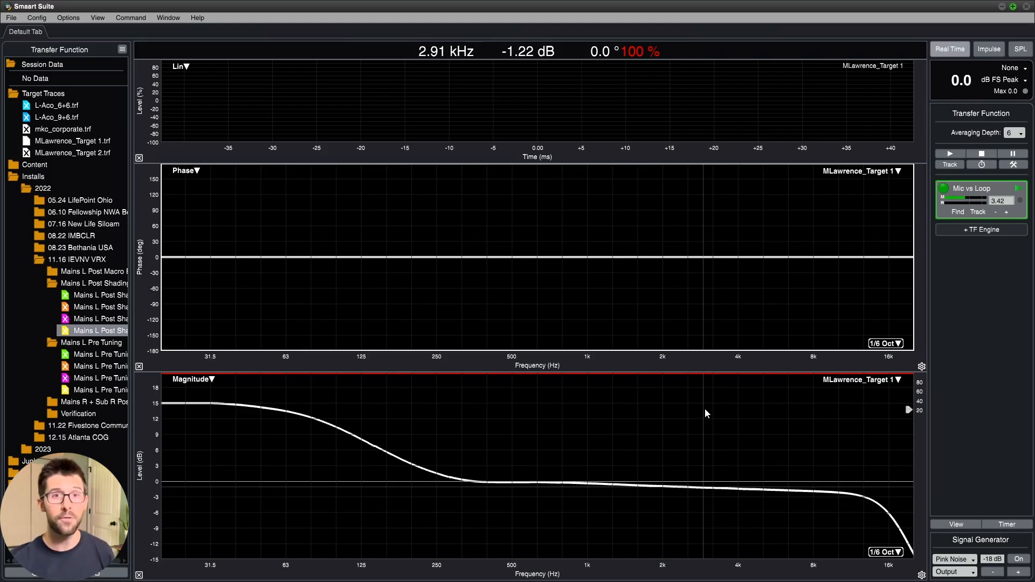
mouse_move(734, 449)
type("Fostex_Pre EQ")
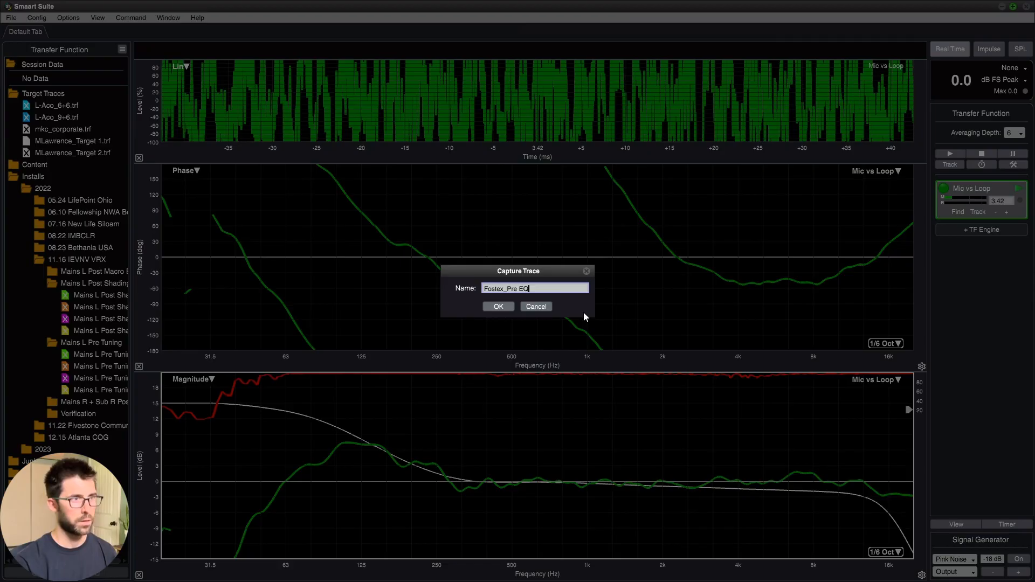
- Save the live Mic vs Loop capture under the name Fostex_Pre EQ
left_click(498, 306)
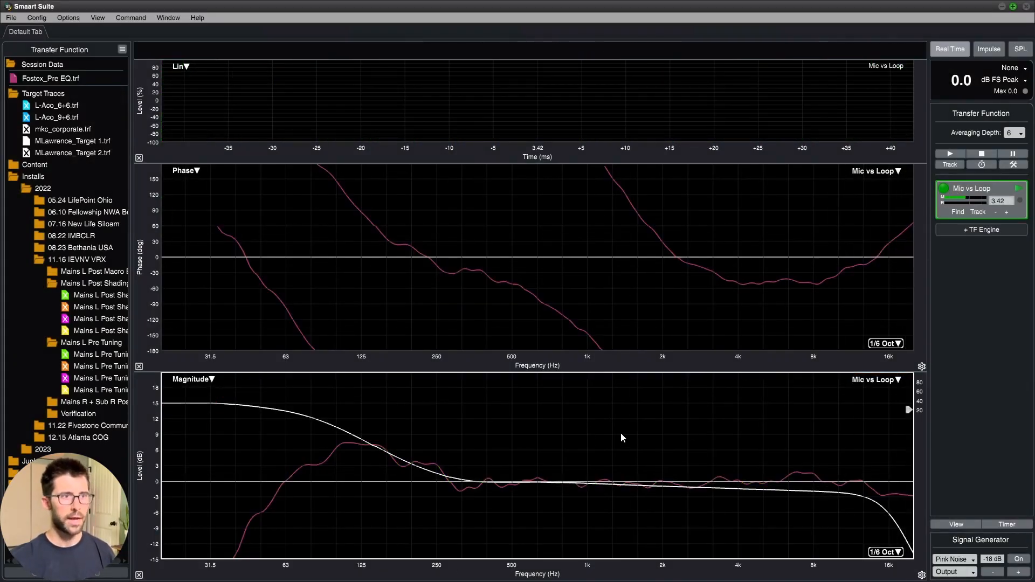
- Bring Fostex_Pre EQ.trf from Session Data forward as the active trace
left_click(50, 78)
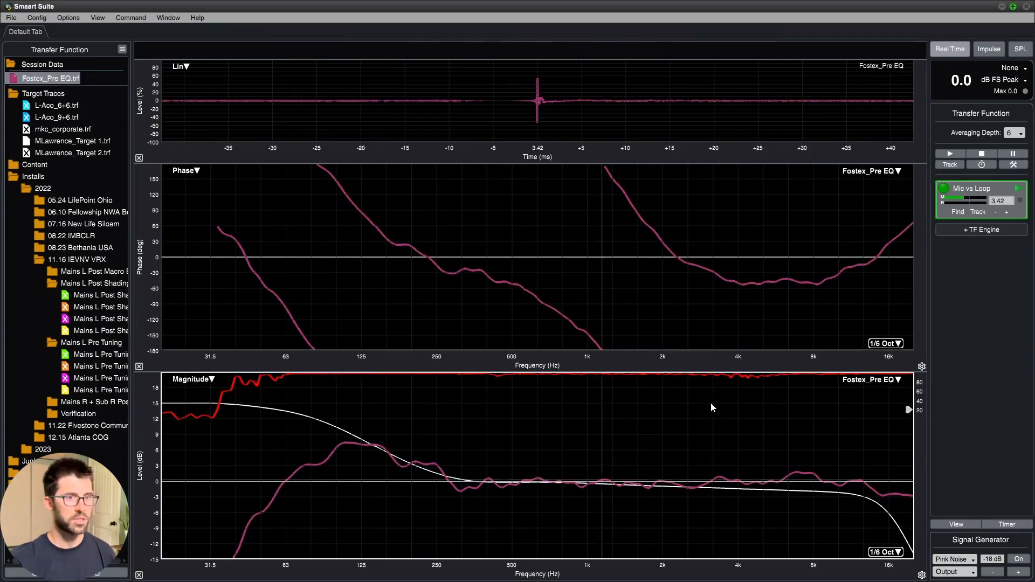
mouse_move(830, 467)
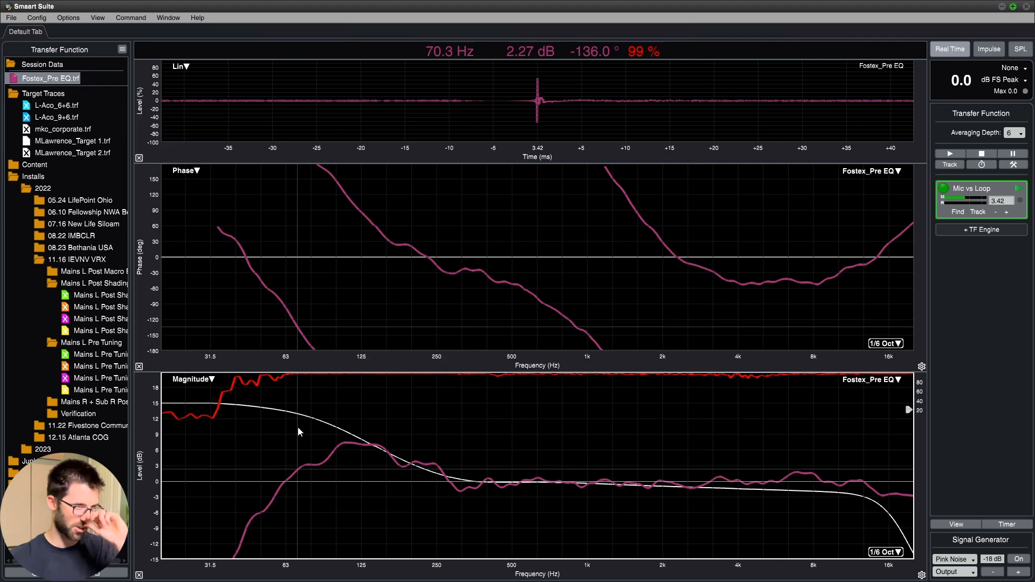
mouse_move(330, 417)
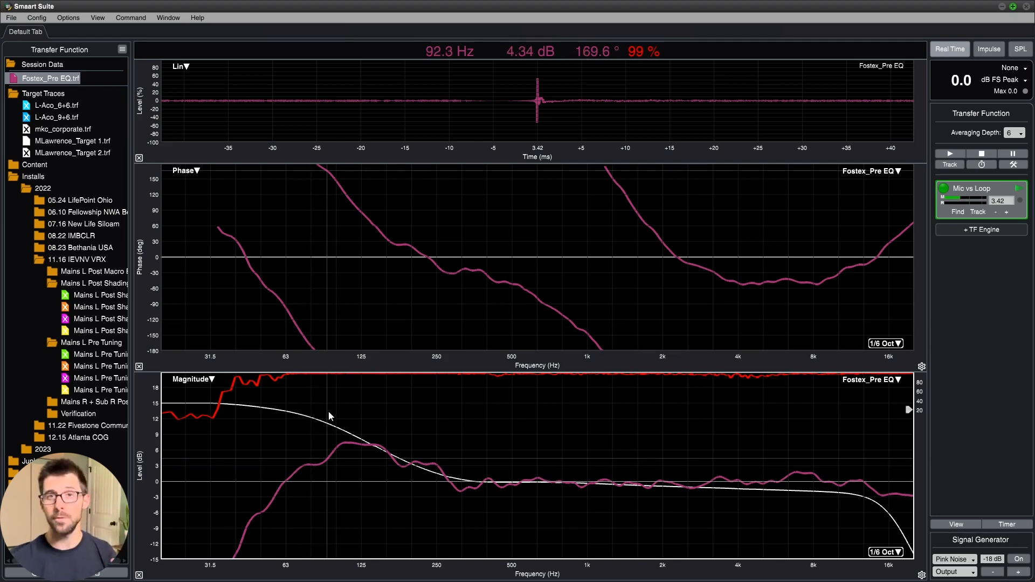
mouse_move(395, 438)
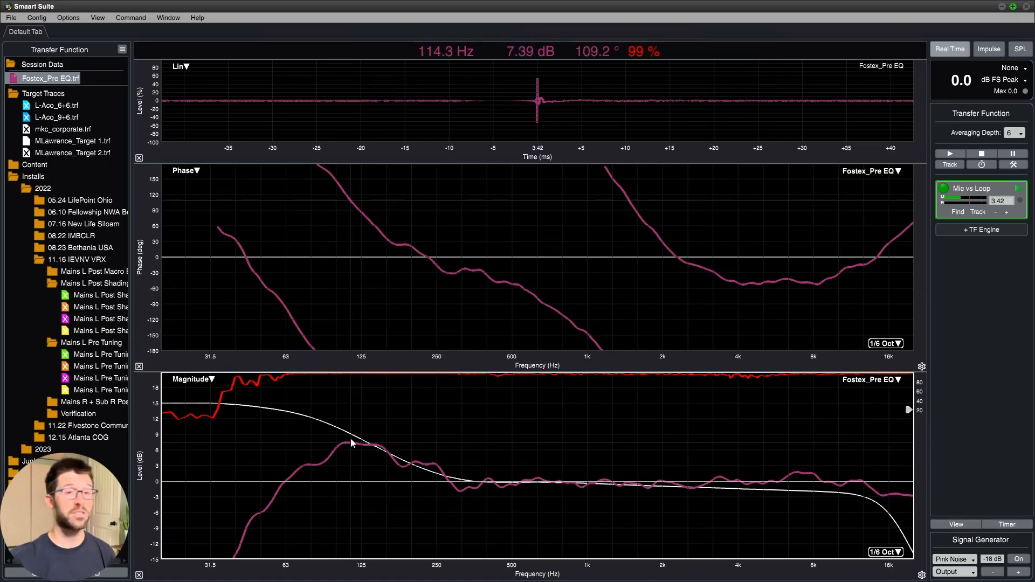
mouse_move(345, 437)
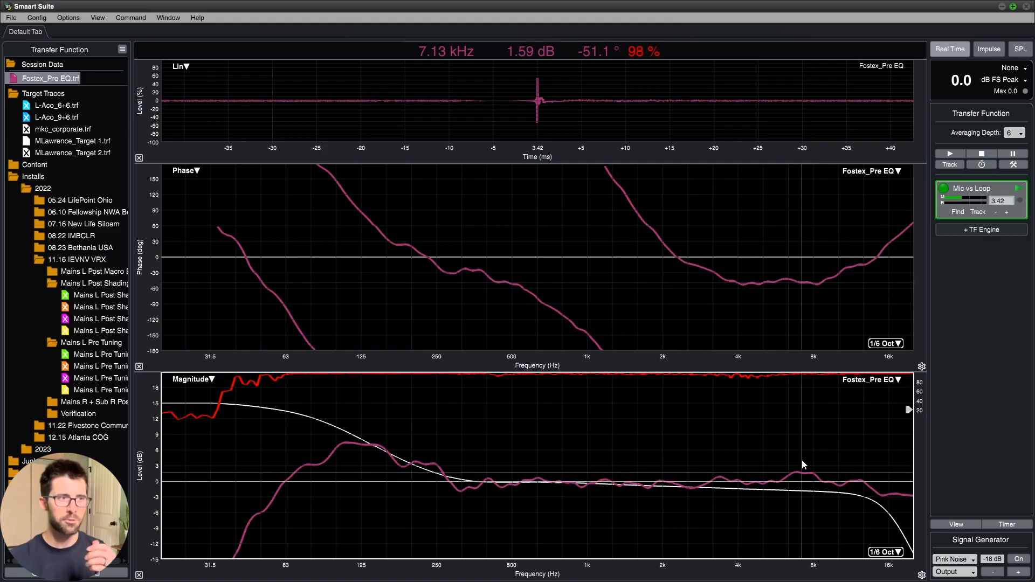
mouse_move(714, 487)
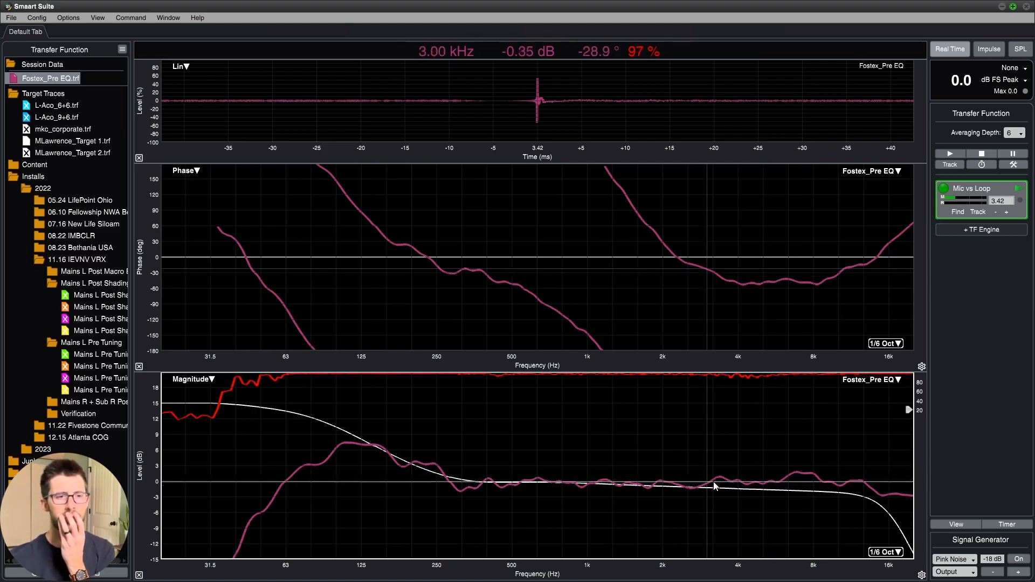
mouse_move(764, 497)
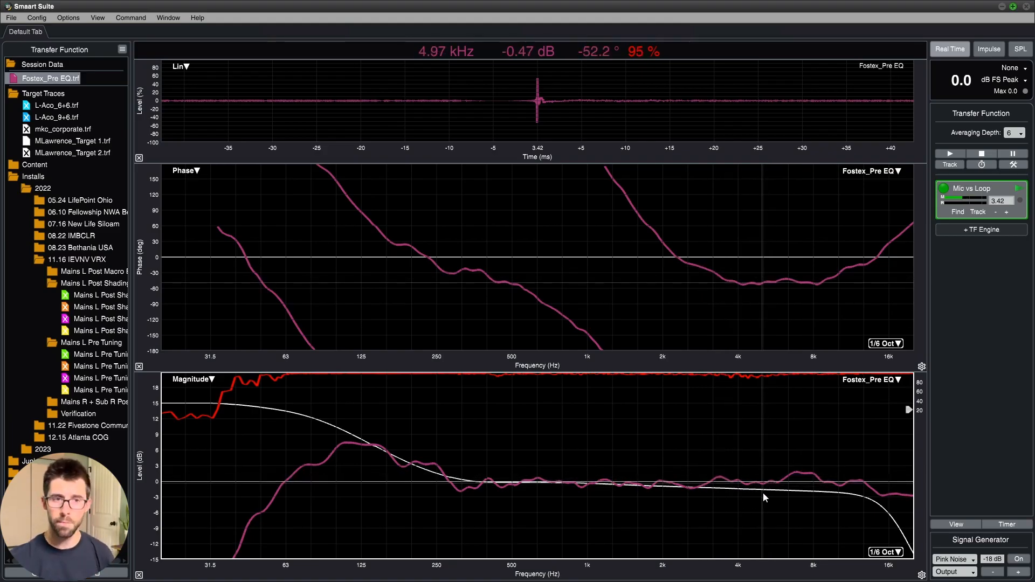
mouse_move(892, 466)
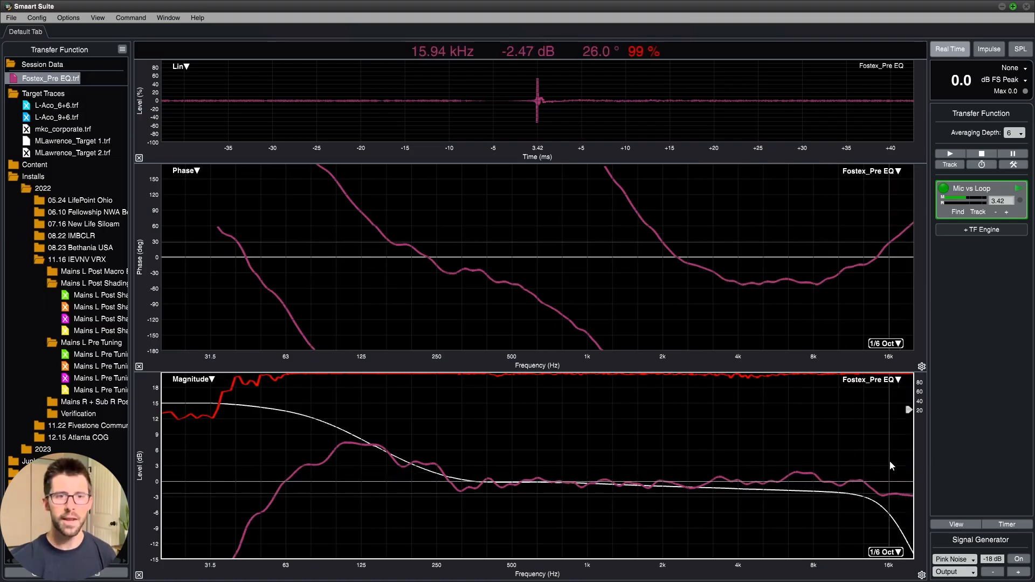
mouse_move(895, 450)
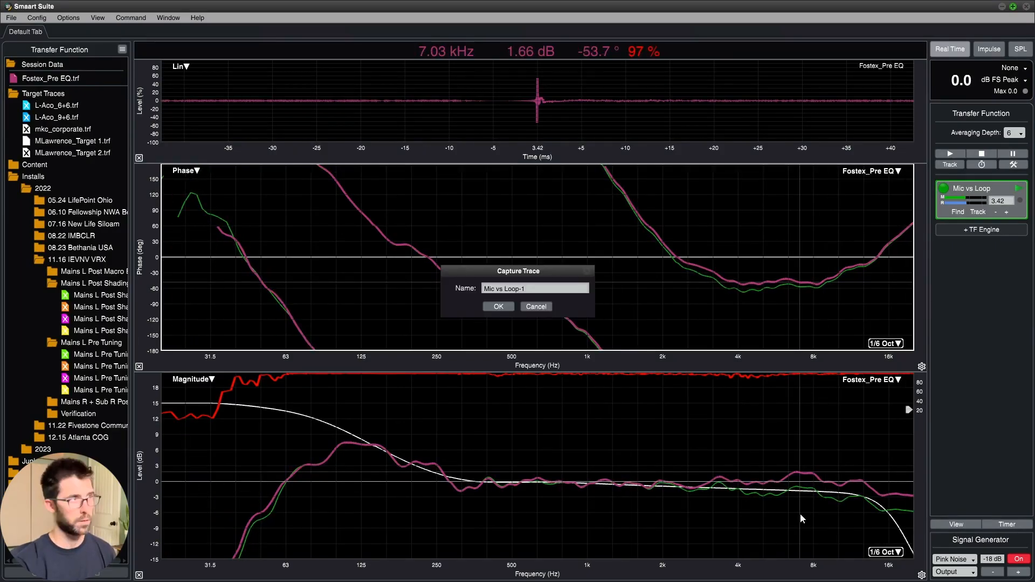
- Name the new capture Fostex_High Shelf and save it alongside Fostex_Pre EQ
type("Fostex_")
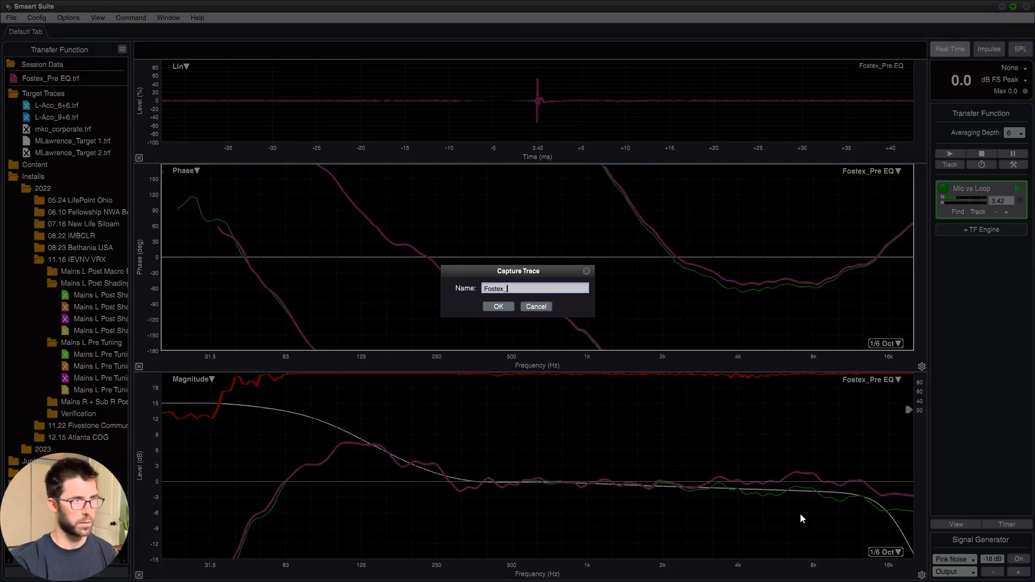
type("High S")
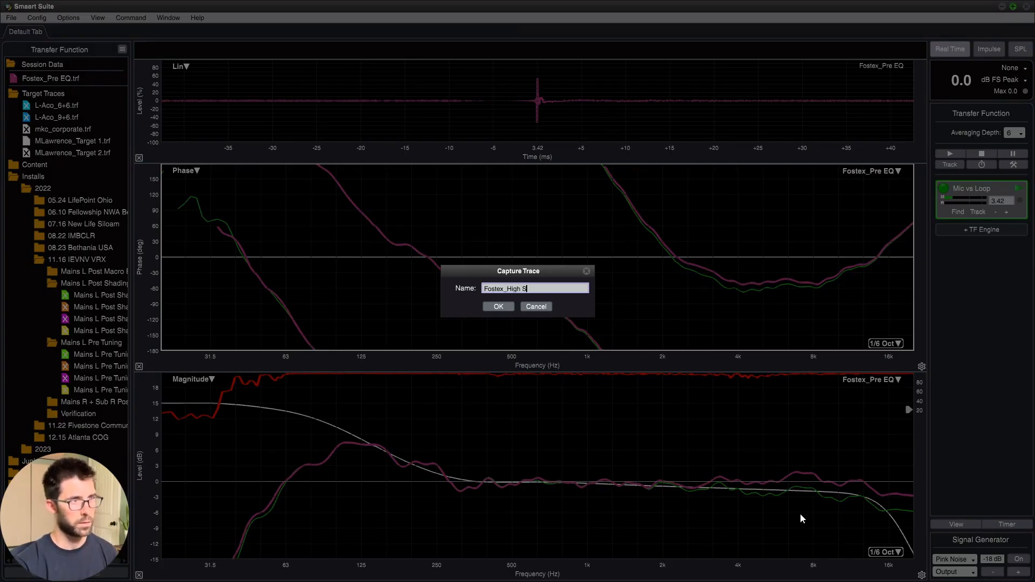
left_click(498, 306)
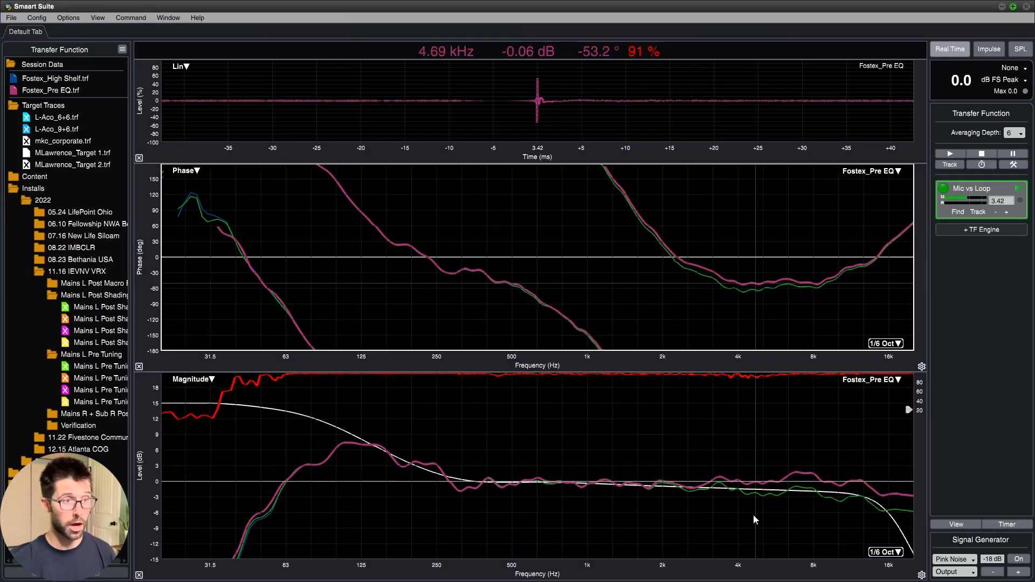
mouse_move(896, 492)
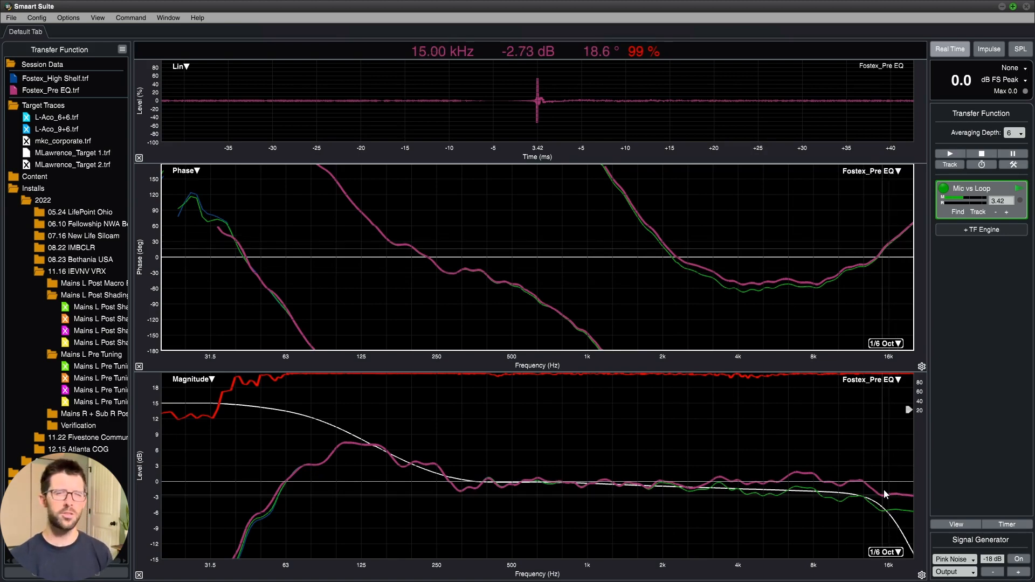
mouse_move(874, 494)
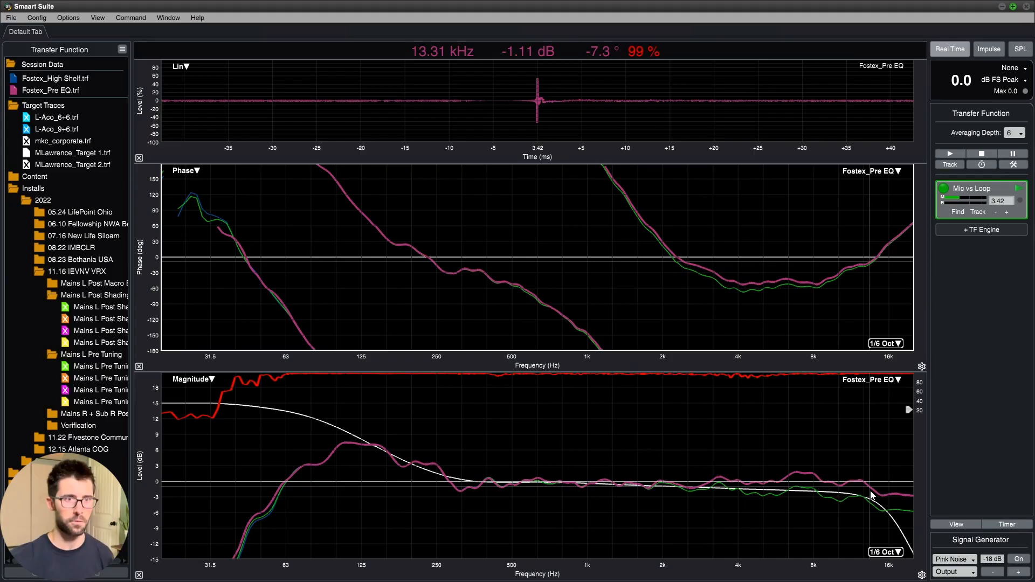
mouse_move(629, 499)
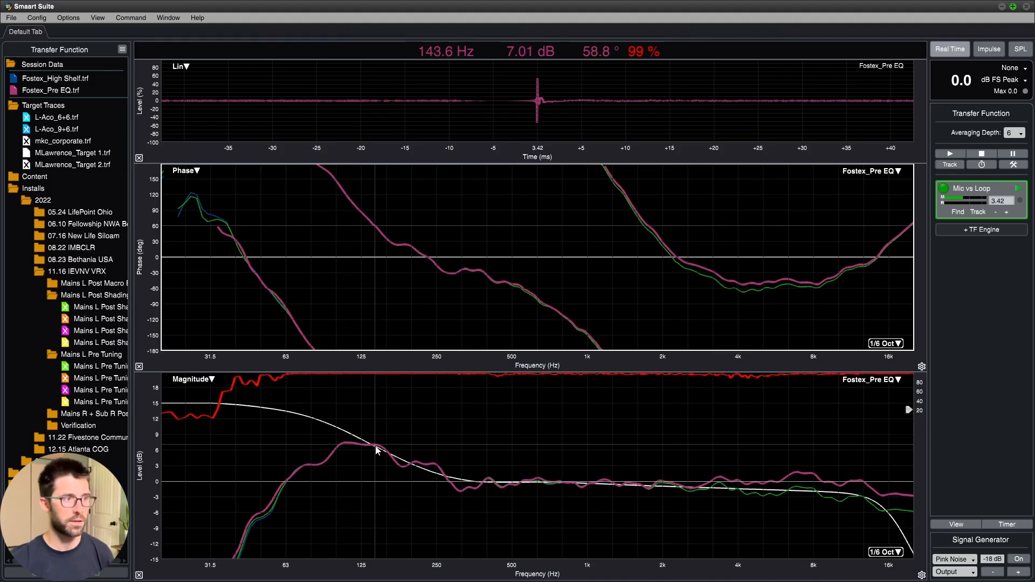
mouse_move(901, 491)
type("Foste")
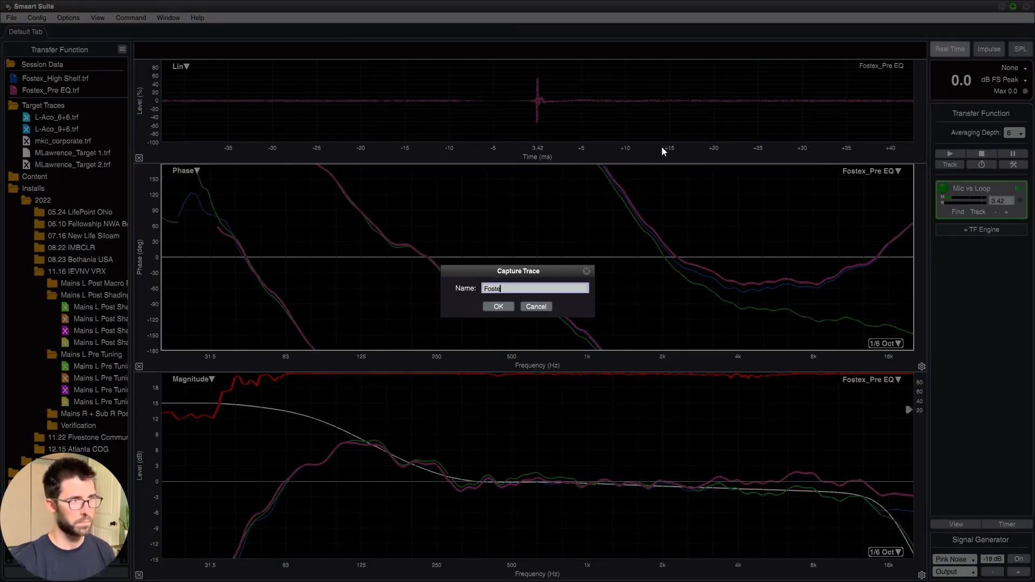
- Name the third capture Fostex_HS+LPF and save it to session data
type("x_HS+LP")
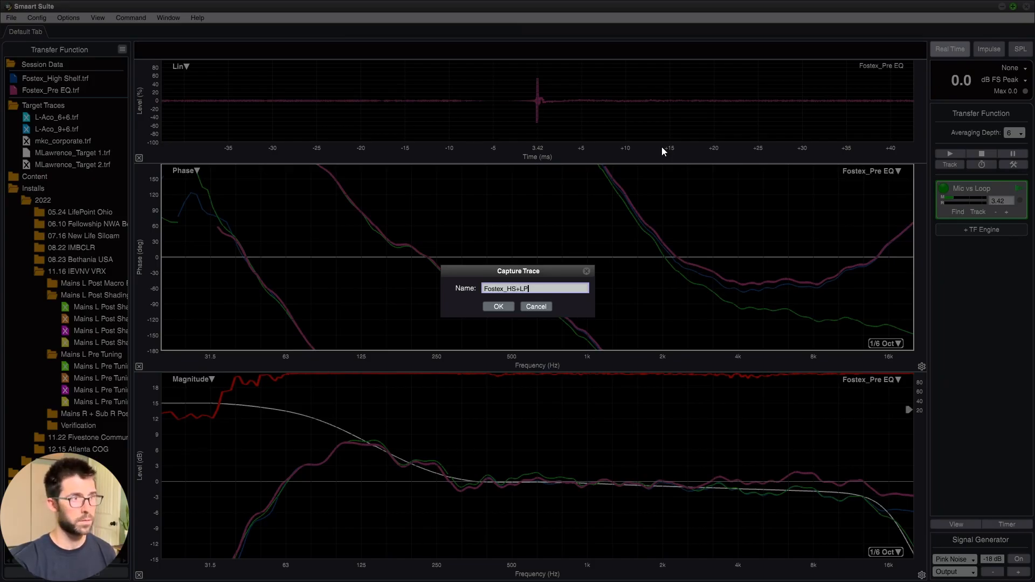
left_click(498, 305)
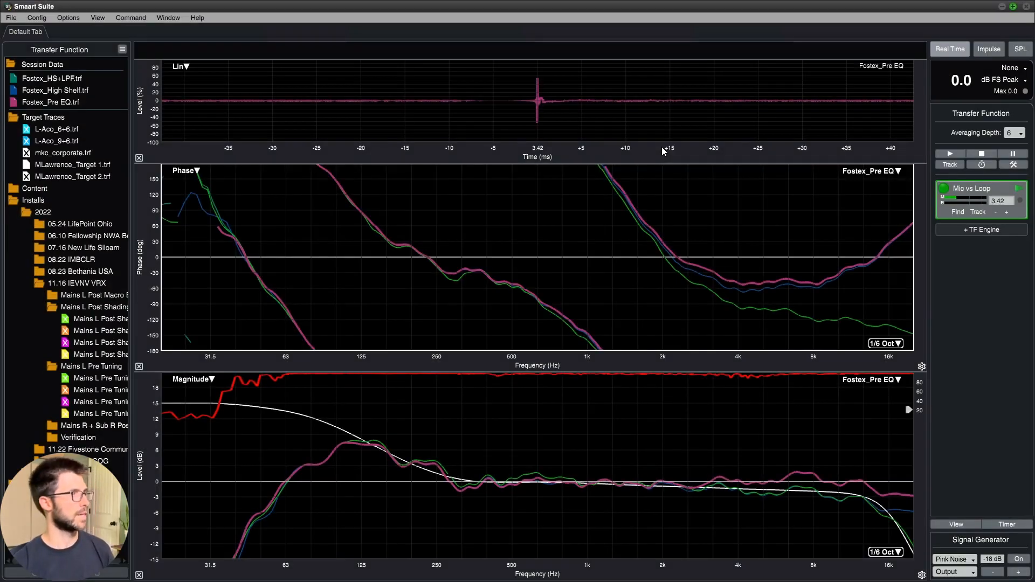
mouse_move(642, 266)
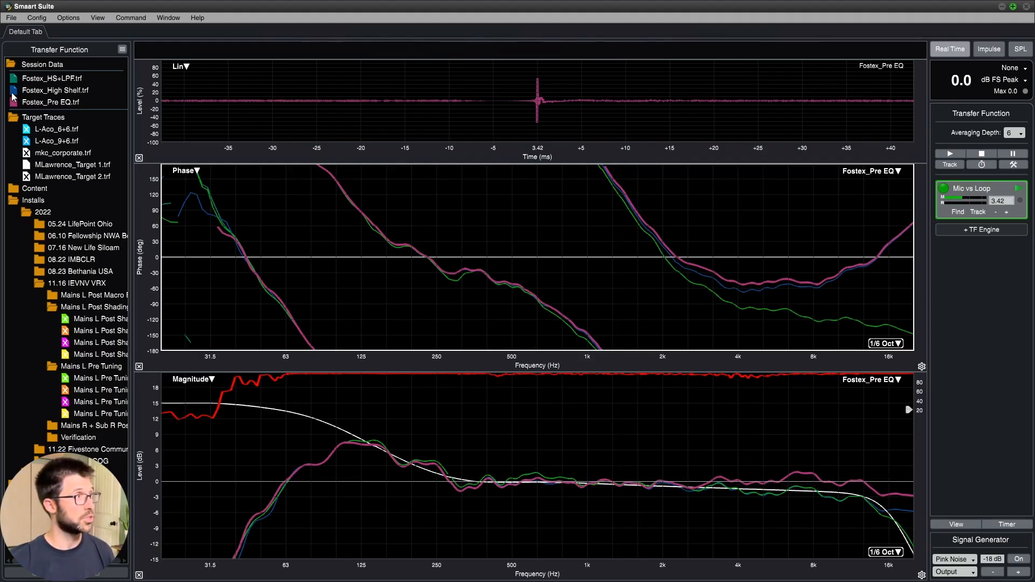
- Display Fostex_HS+LPF.trf alone against the target, hiding the other Fostex captures
left_click(53, 77)
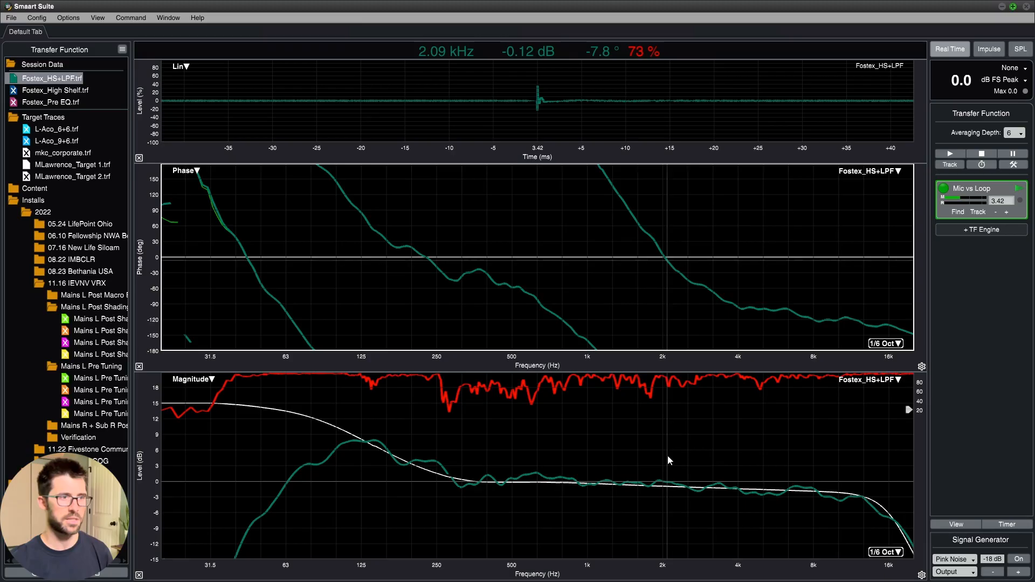
mouse_move(535, 467)
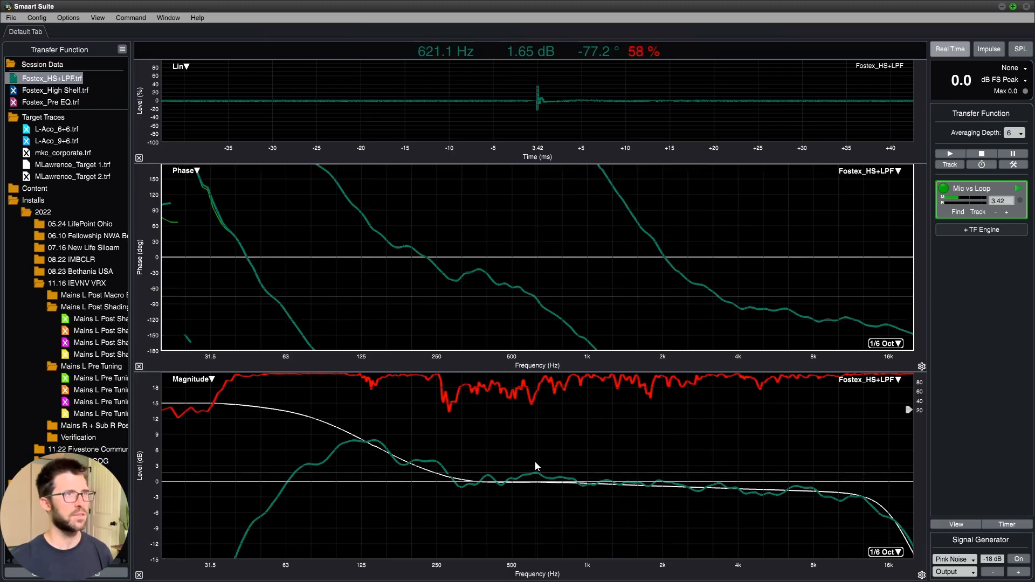